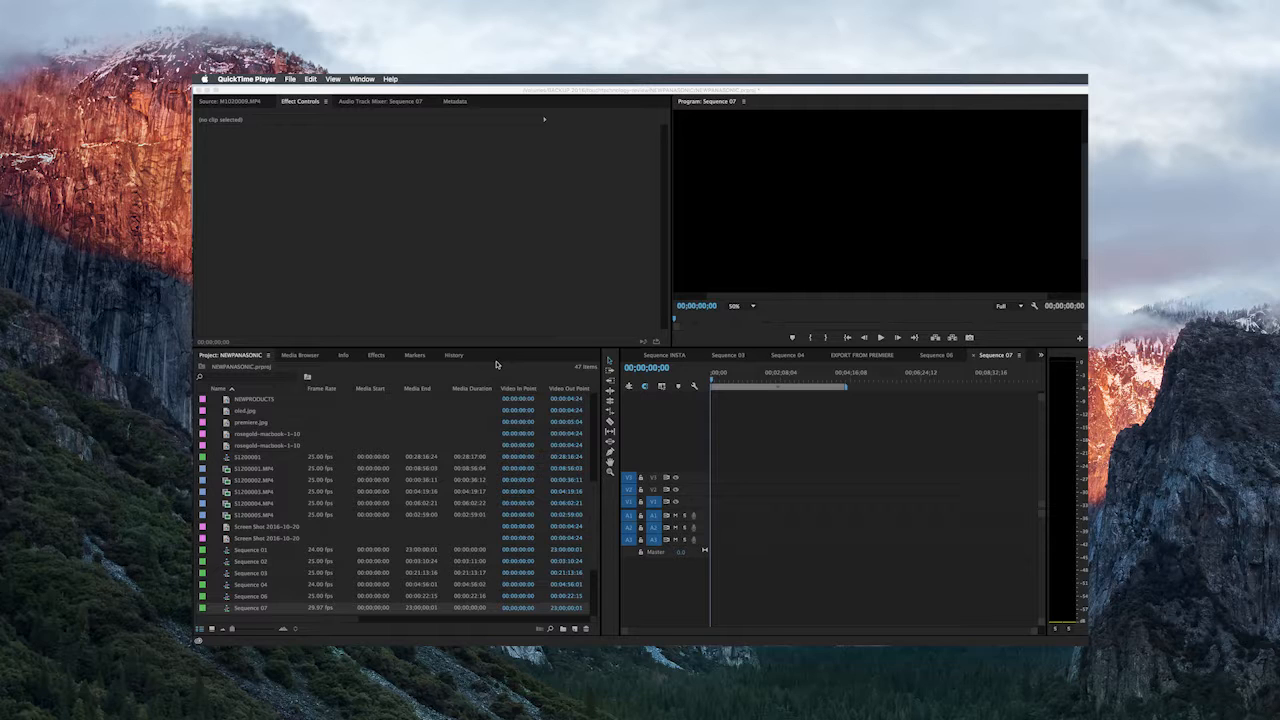
# - Browse the Digital SLR 1080p presets, then go to the File menu commands
pyautogui.click(248, 198)
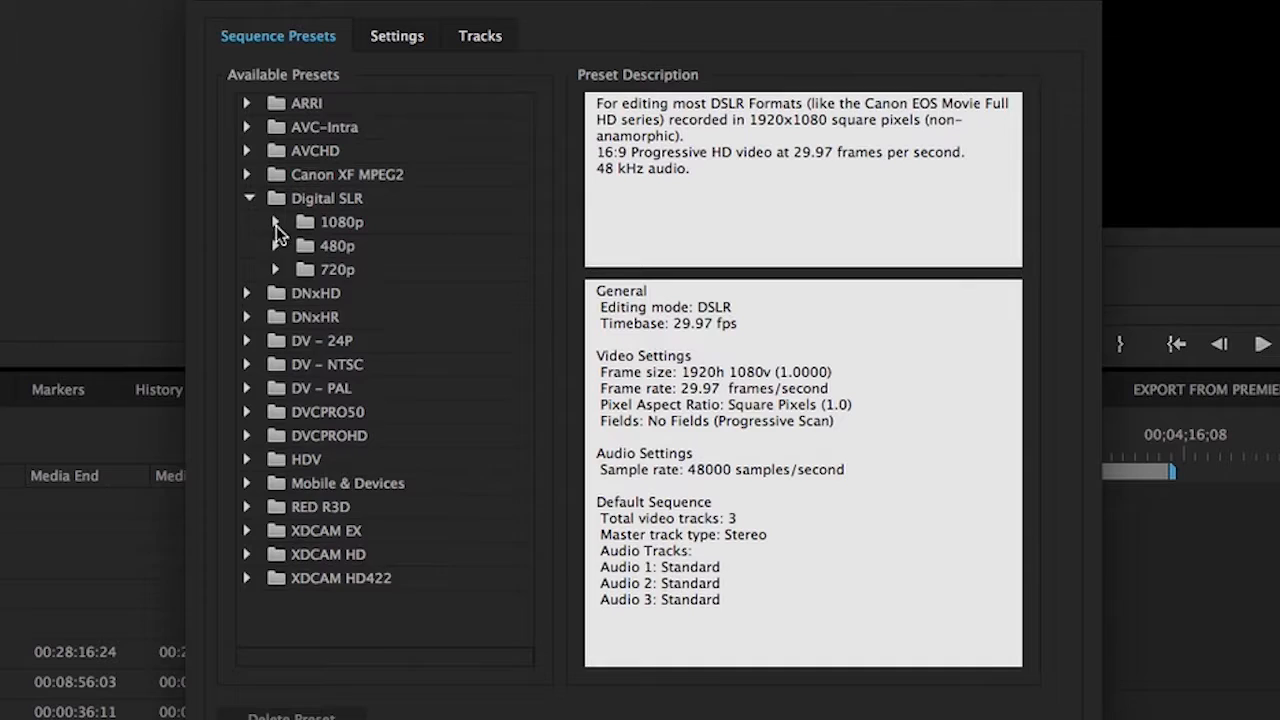
pyautogui.click(276, 220)
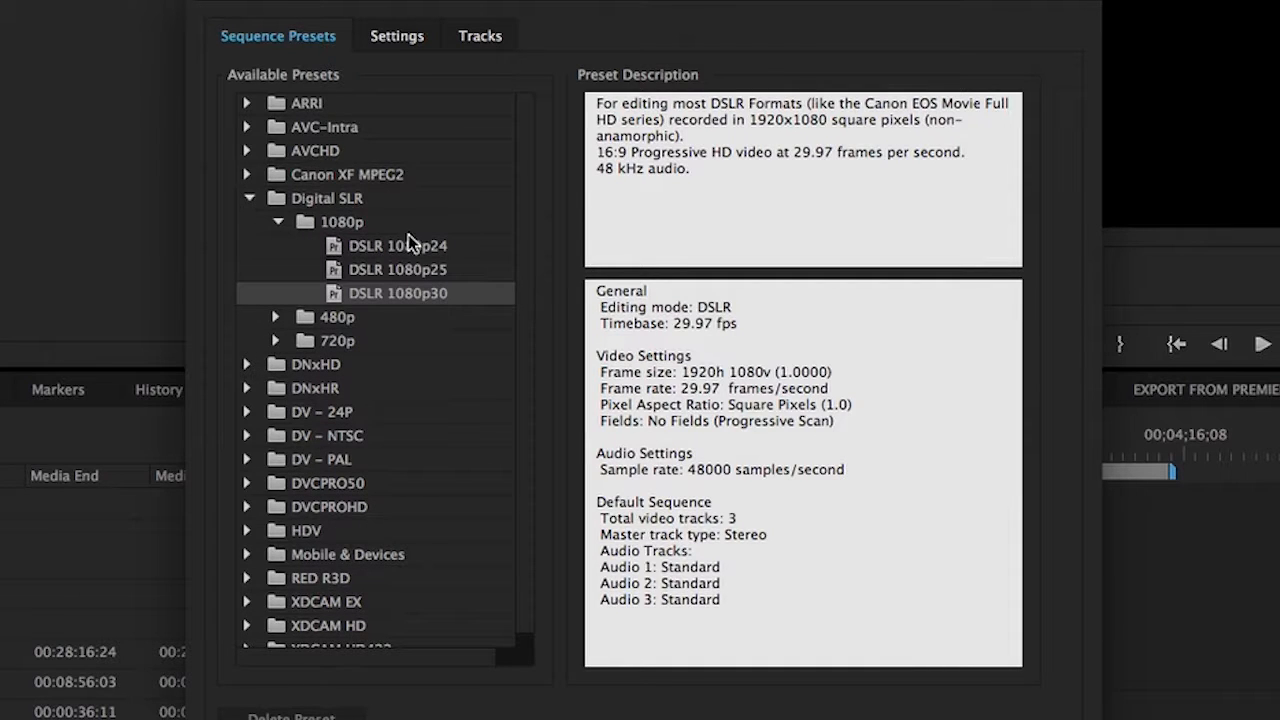
pyautogui.moveTo(456, 324)
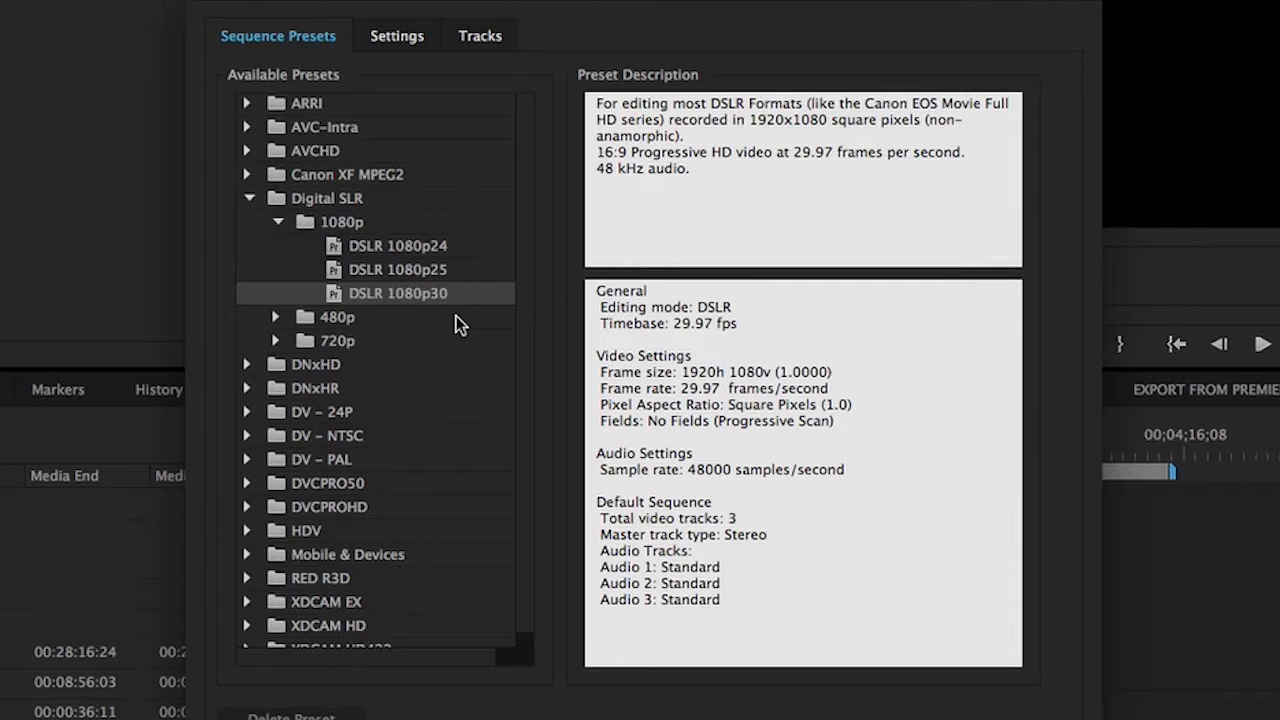
pyautogui.click(204, 36)
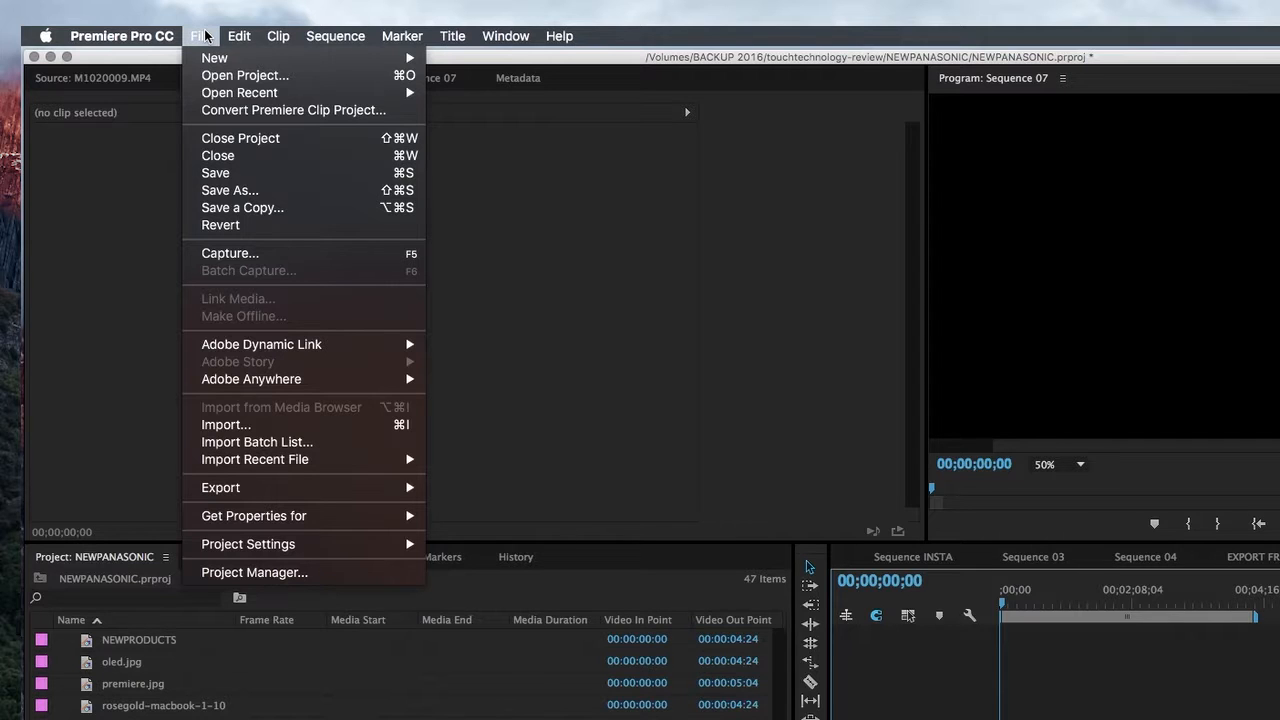
pyautogui.moveTo(214, 56)
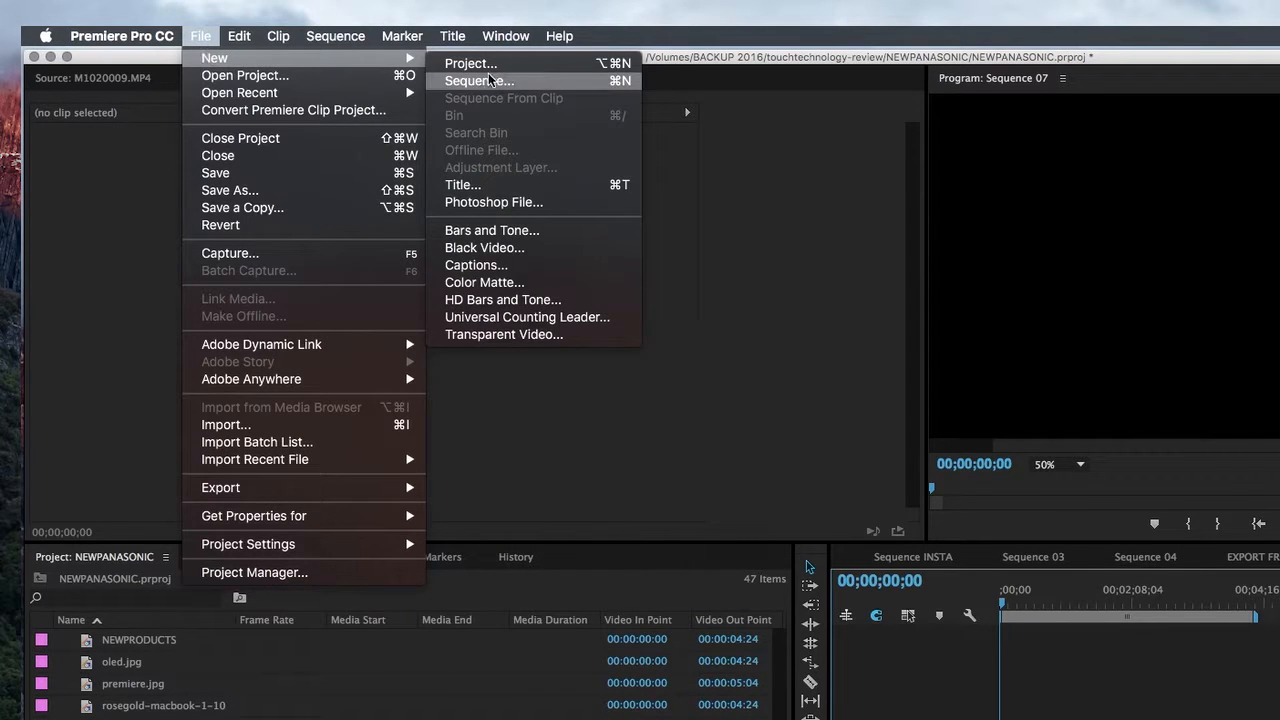
pyautogui.moveTo(484, 84)
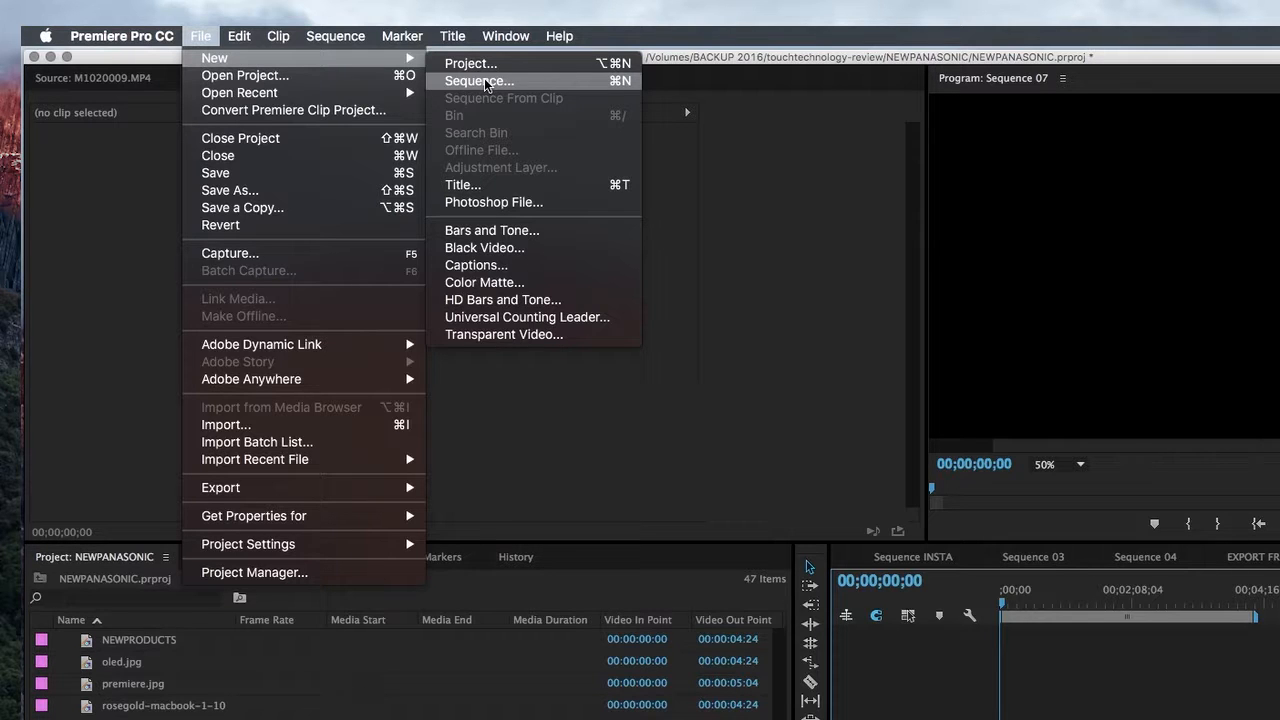
# - Start a new sequence via File > New > Sequence
pyautogui.click(478, 80)
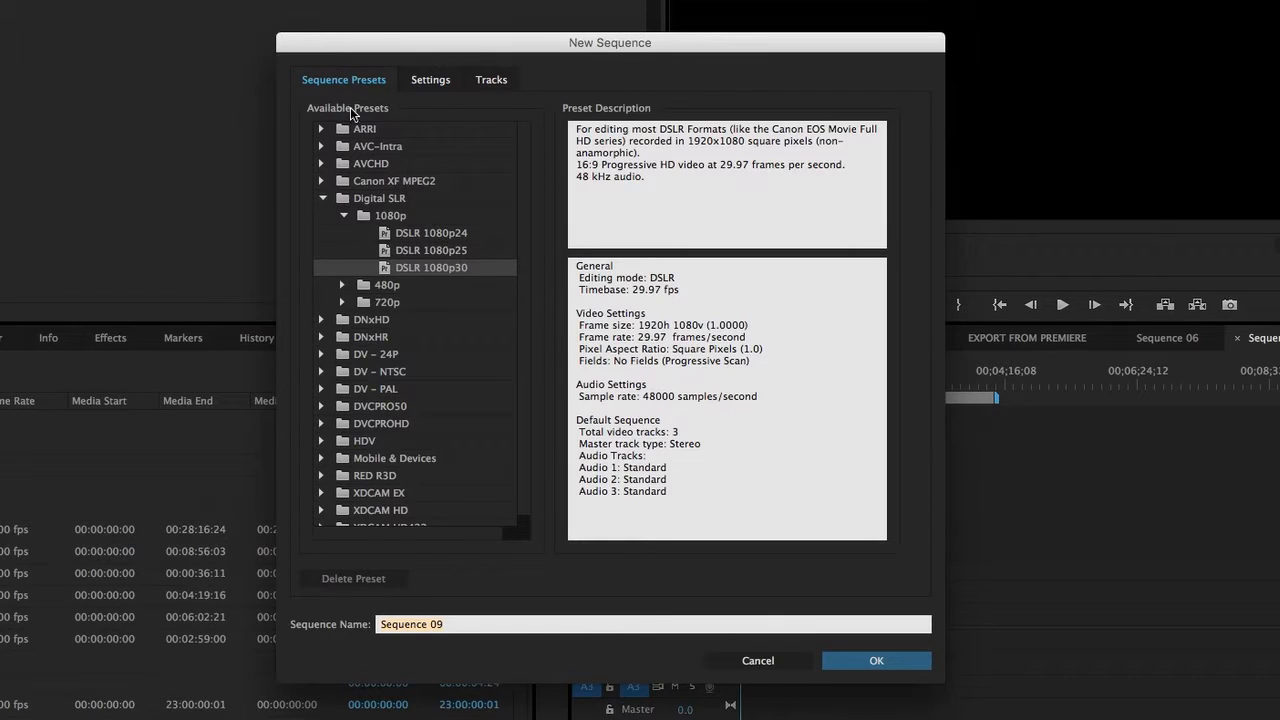
# - Select the DSLR 1080p30 preset (1920x1080, 29.97 fps) under Digital SLR > 1080p
pyautogui.click(322, 198)
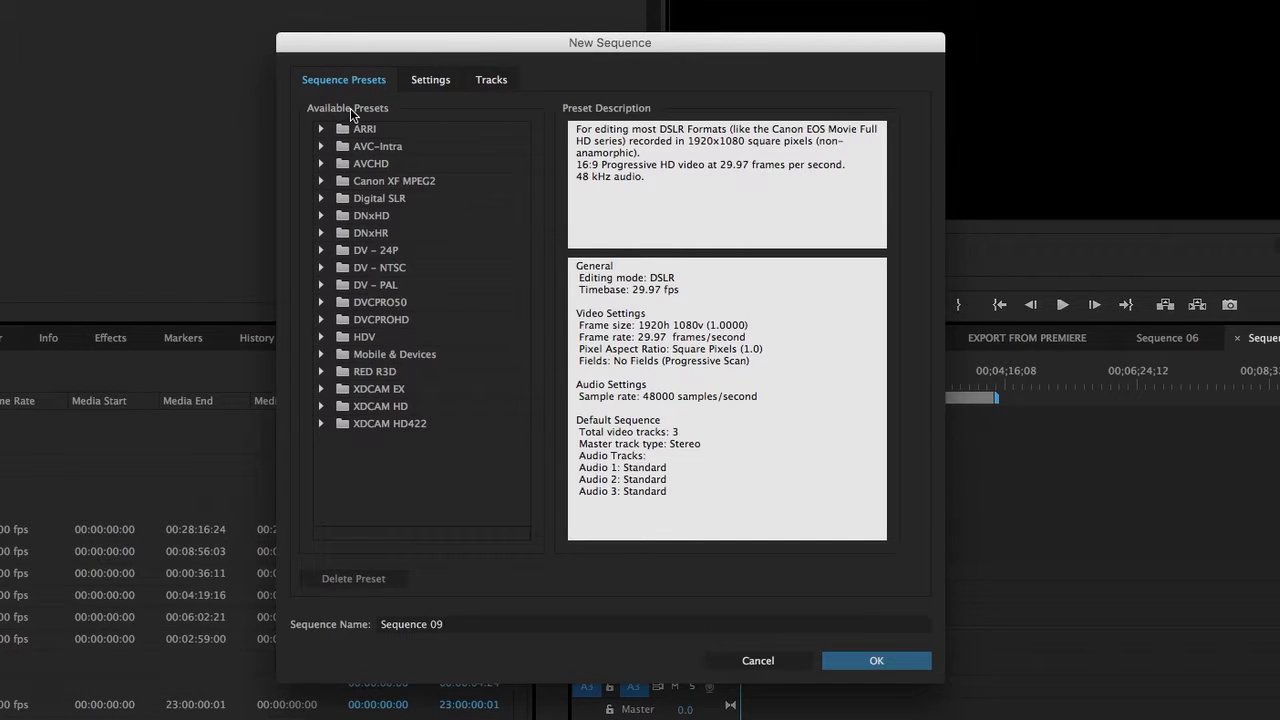
pyautogui.moveTo(340, 200)
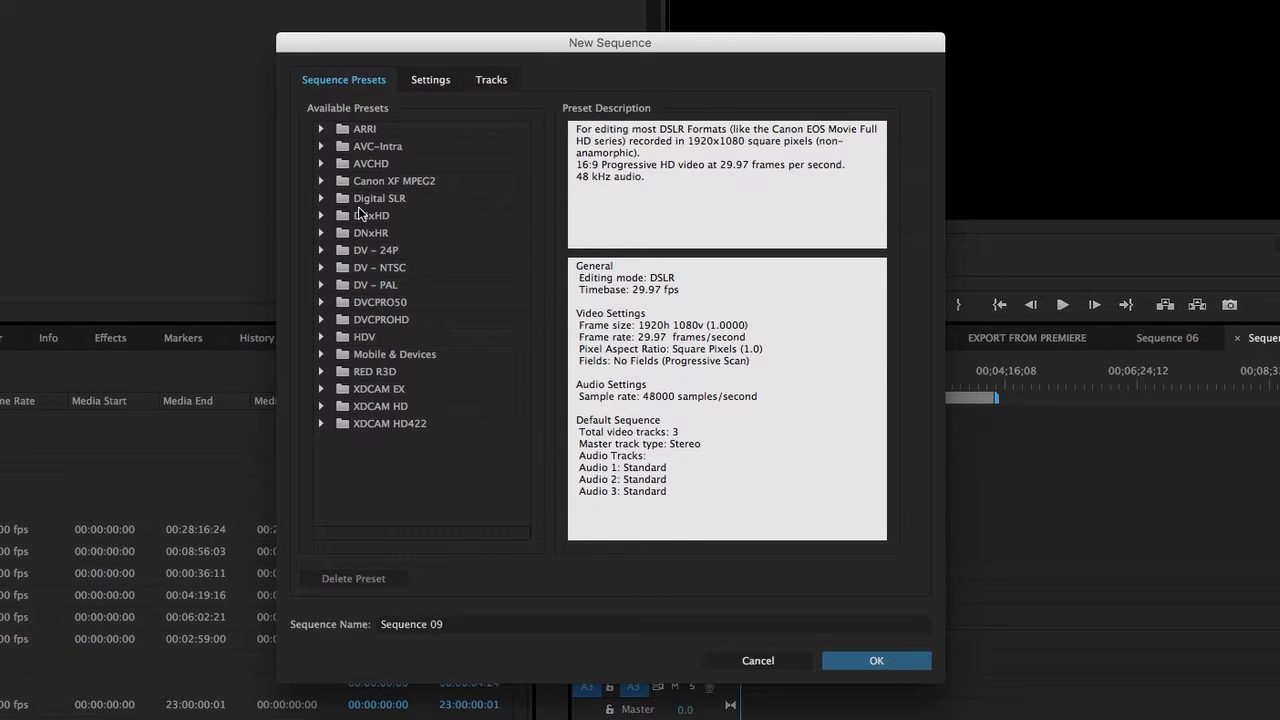
pyautogui.click(322, 198)
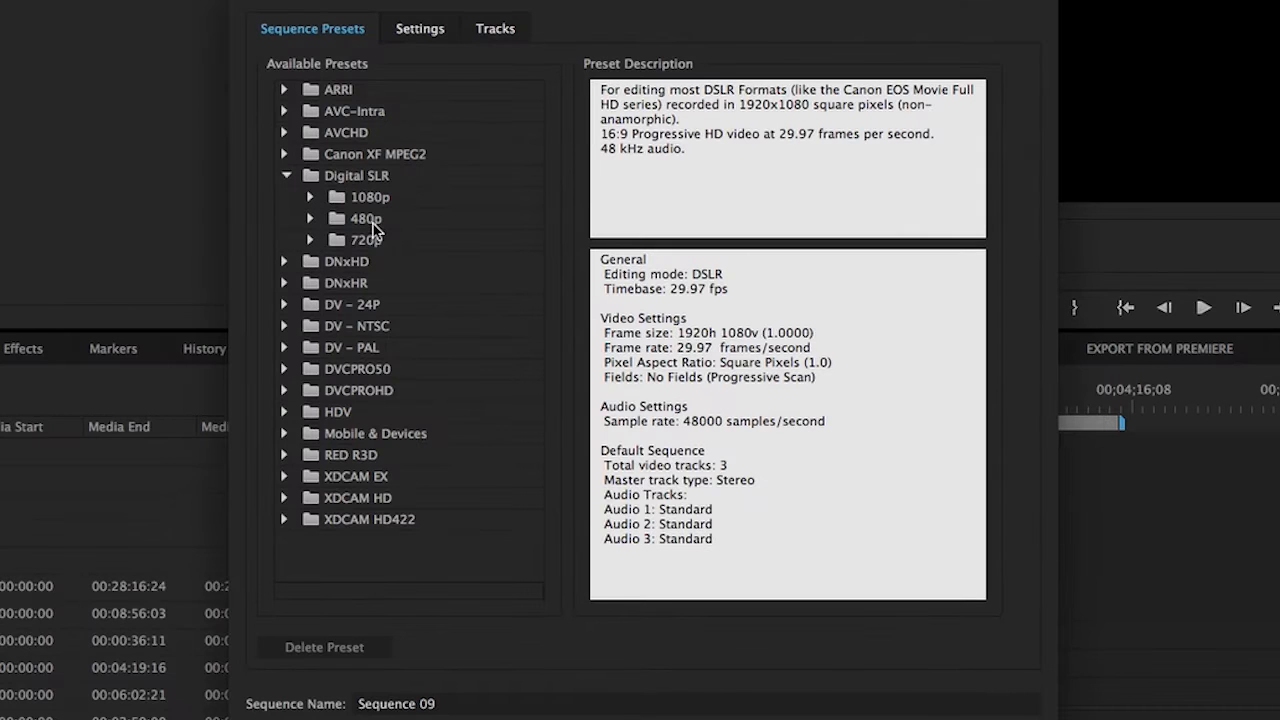
pyautogui.moveTo(372, 248)
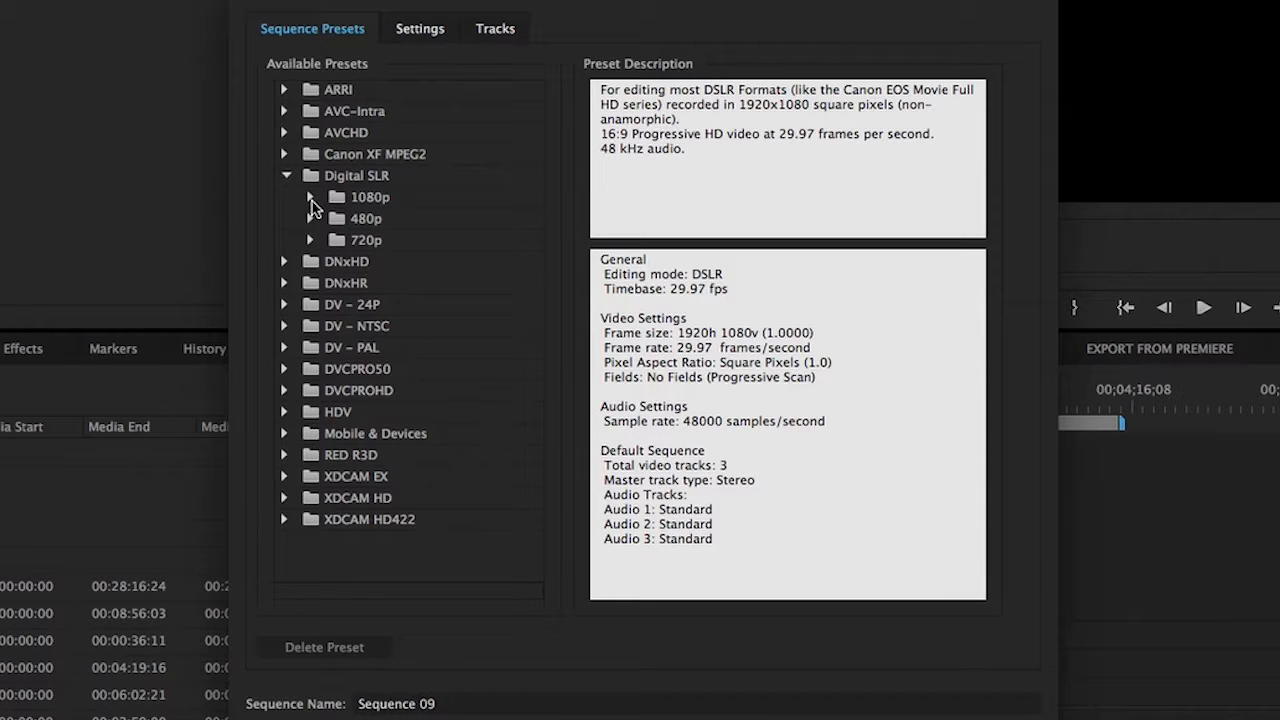
pyautogui.click(310, 198)
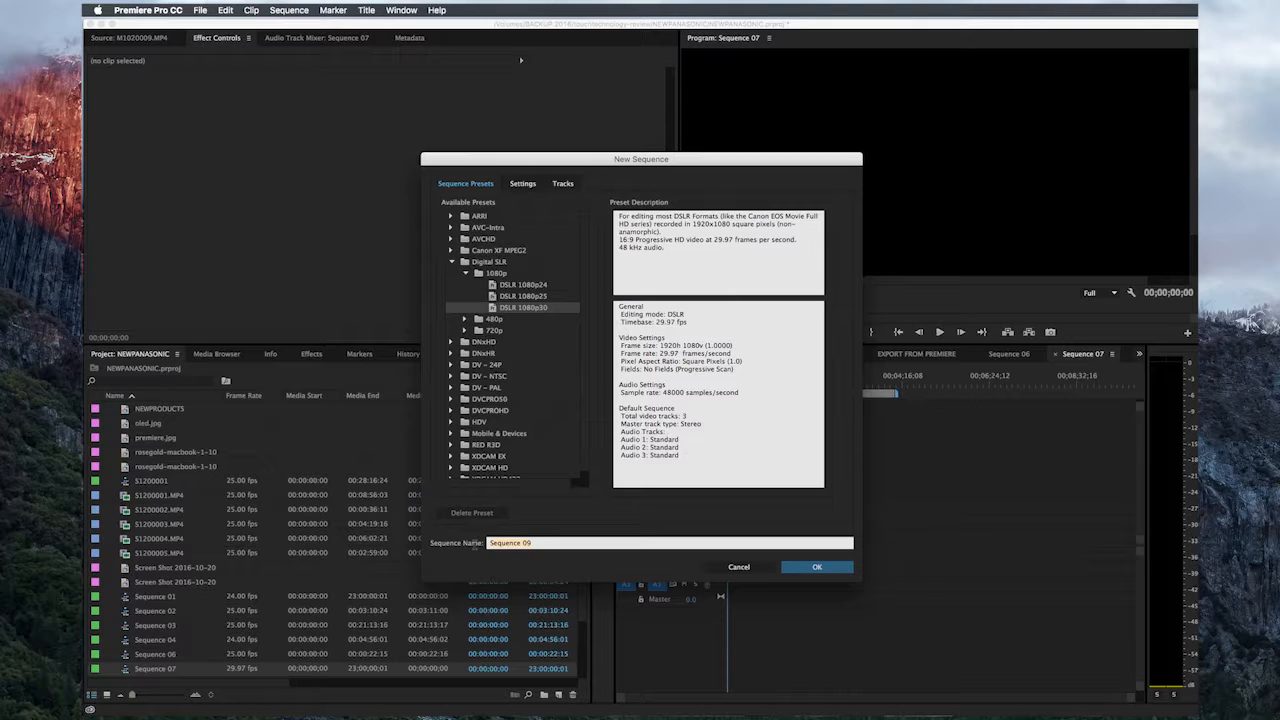
# - Name the sequence 'YouTube Export' and create it
pyautogui.write('YouTube Export')
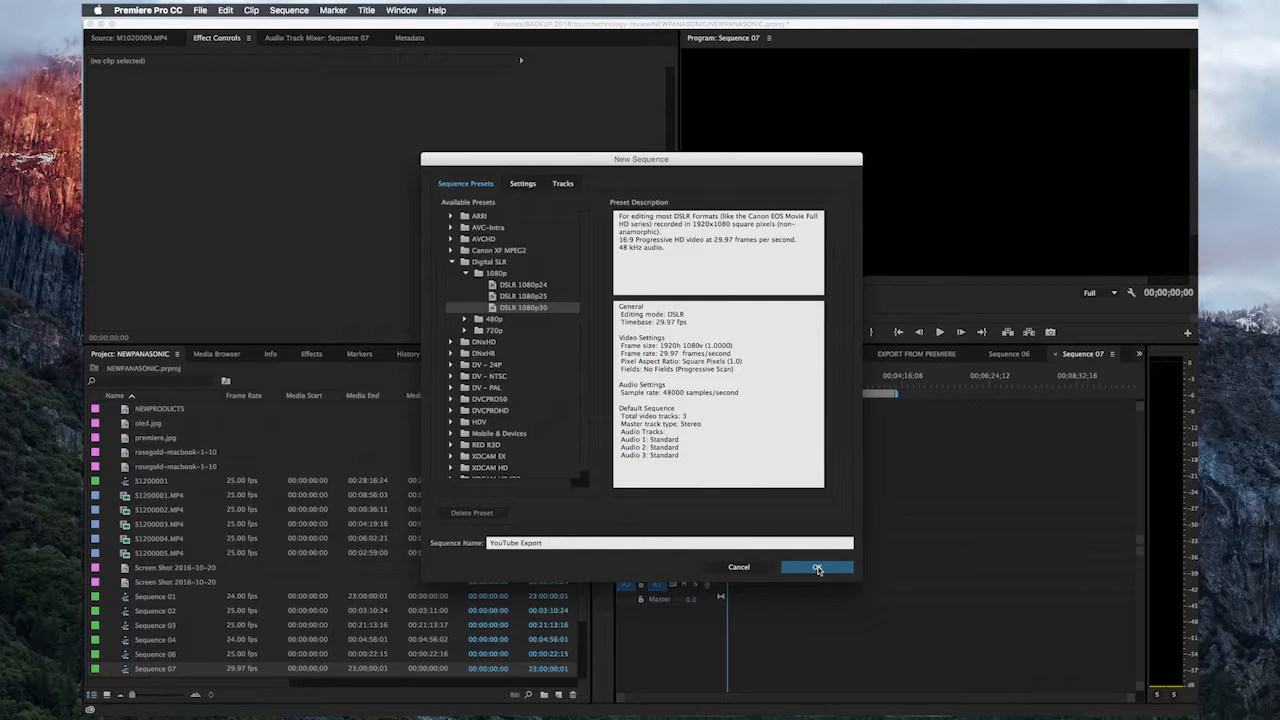
pyautogui.click(816, 568)
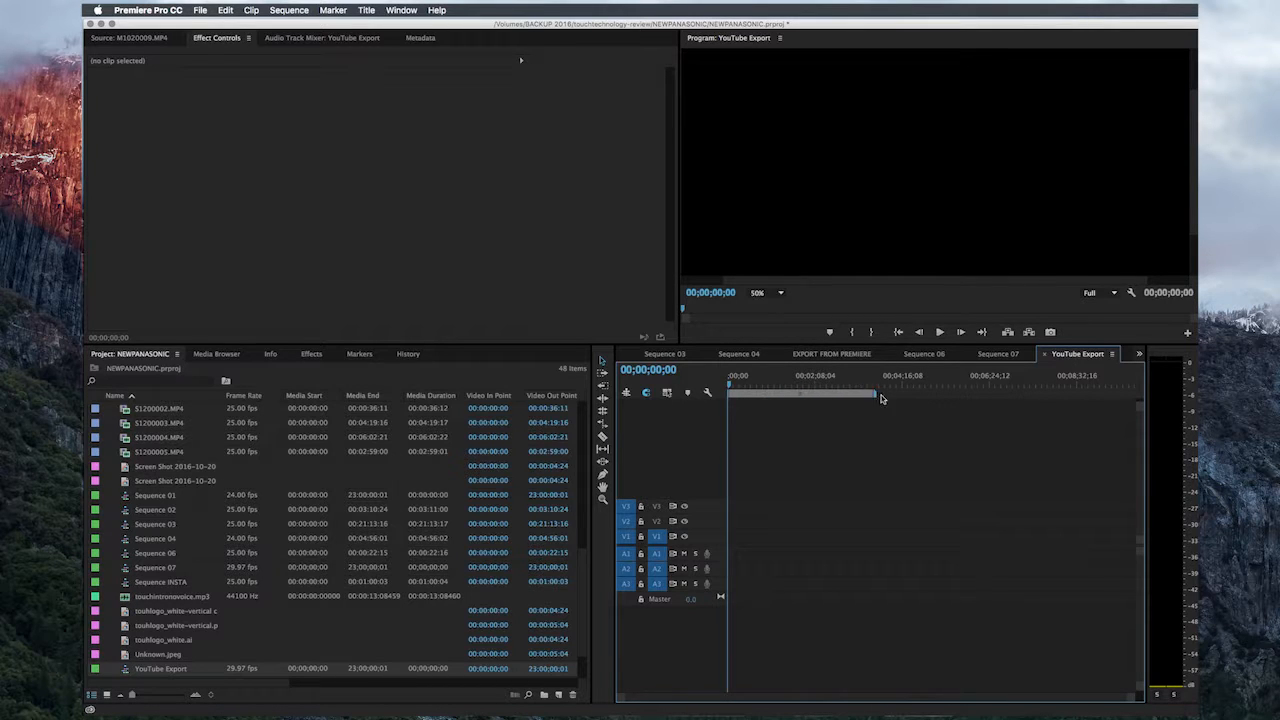
# - Drag the MOV camera clip from the project onto the YouTube Export timeline
pyautogui.moveTo(880, 392); pyautogui.dragTo(764, 392)
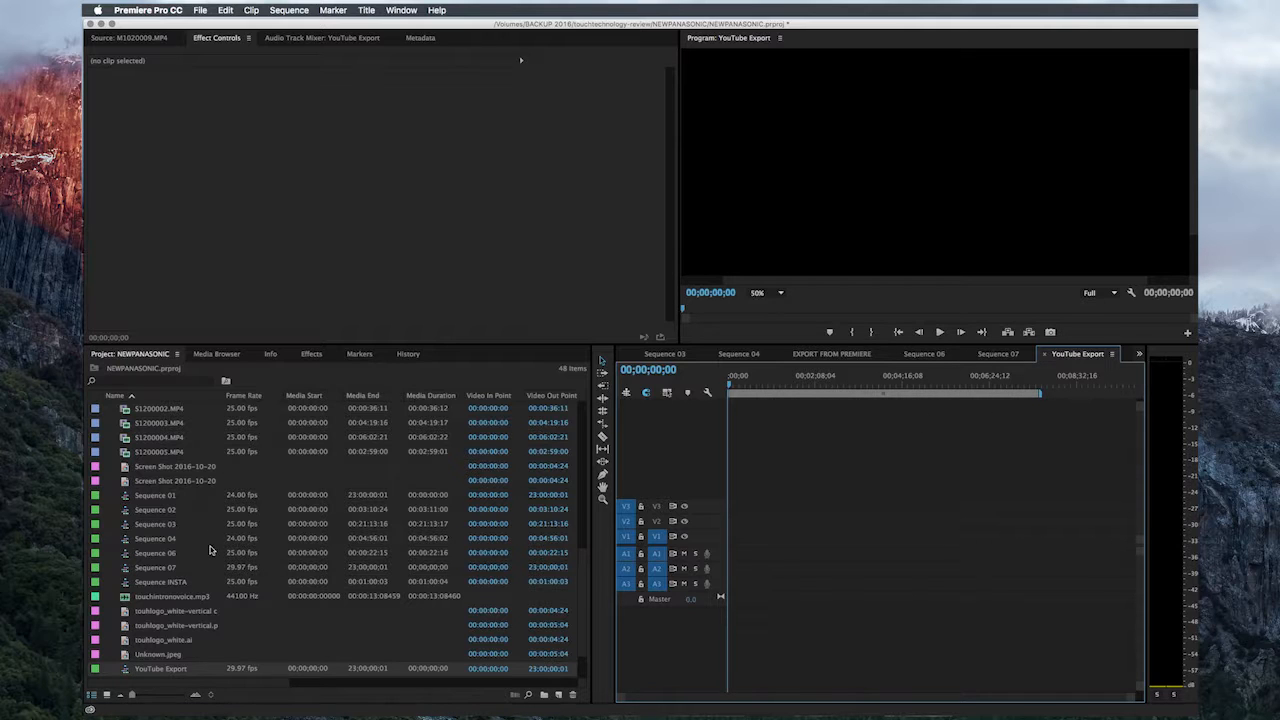
pyautogui.moveTo(156, 552)
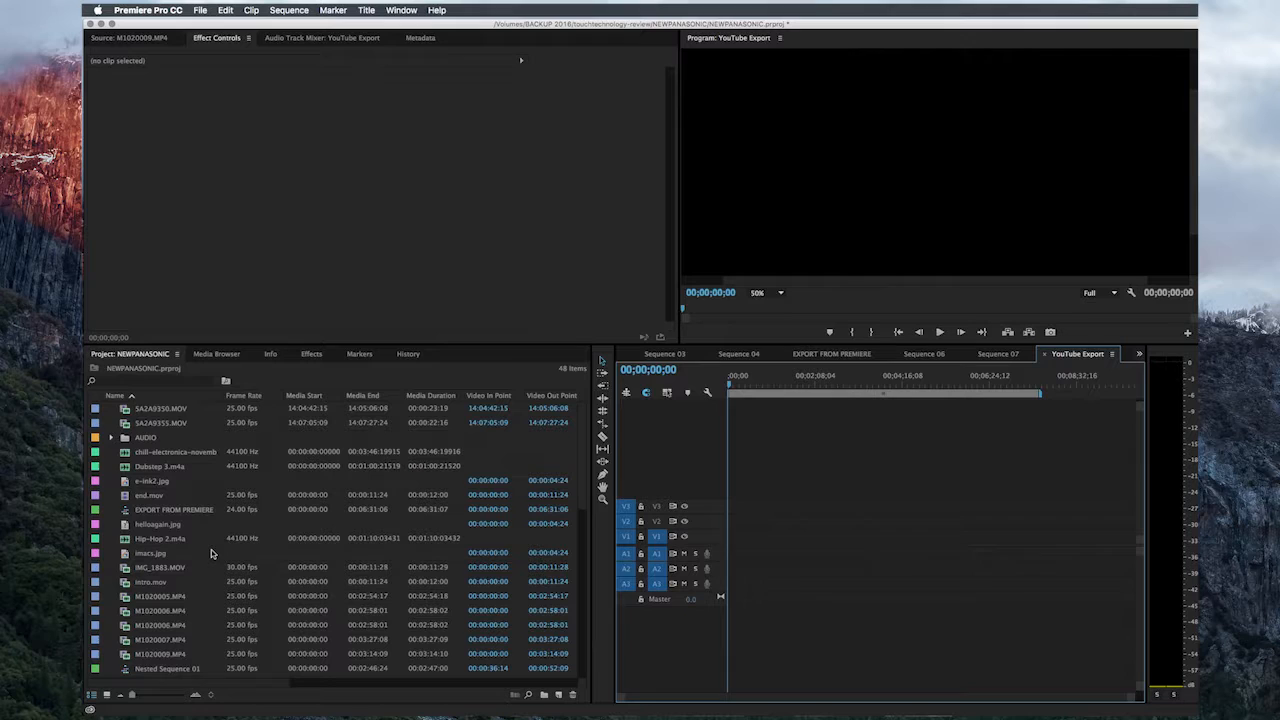
pyautogui.moveTo(166, 392)
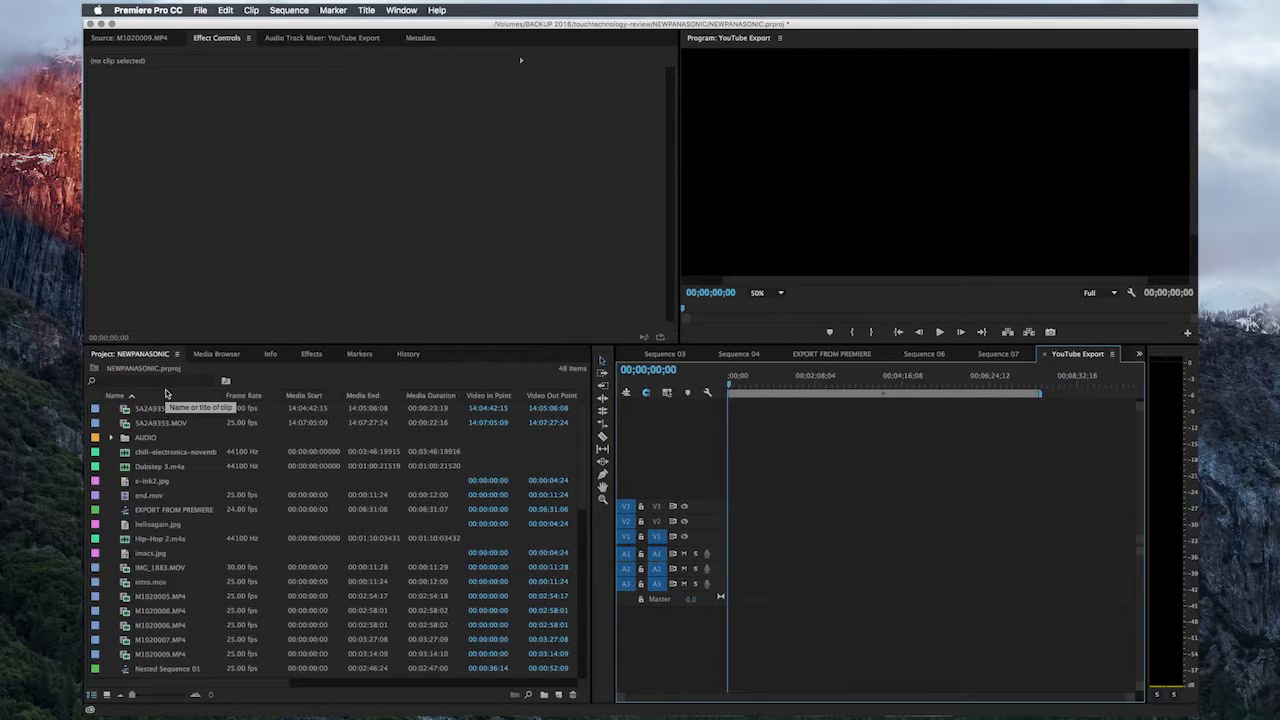
pyautogui.moveTo(216, 444)
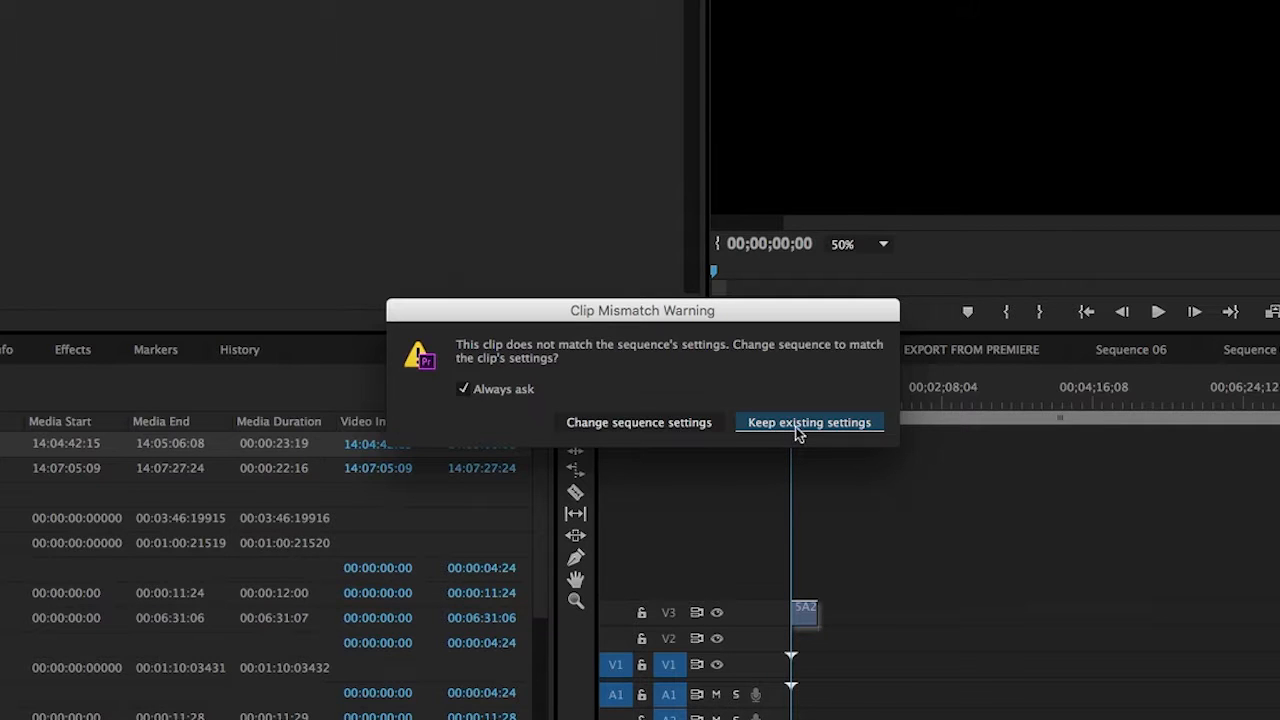
# - Keep existing sequence settings for the clip, play it back and set preview zoom to Fit
pyautogui.click(808, 422)
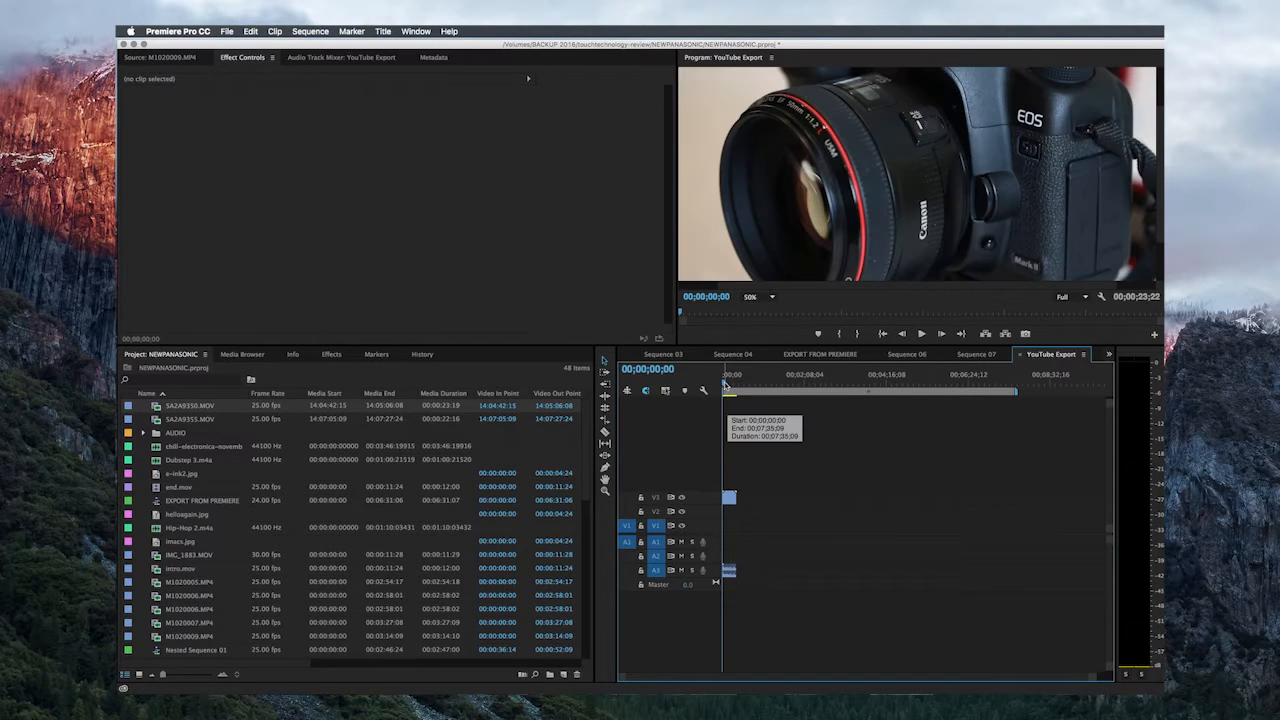
pyautogui.click(732, 388)
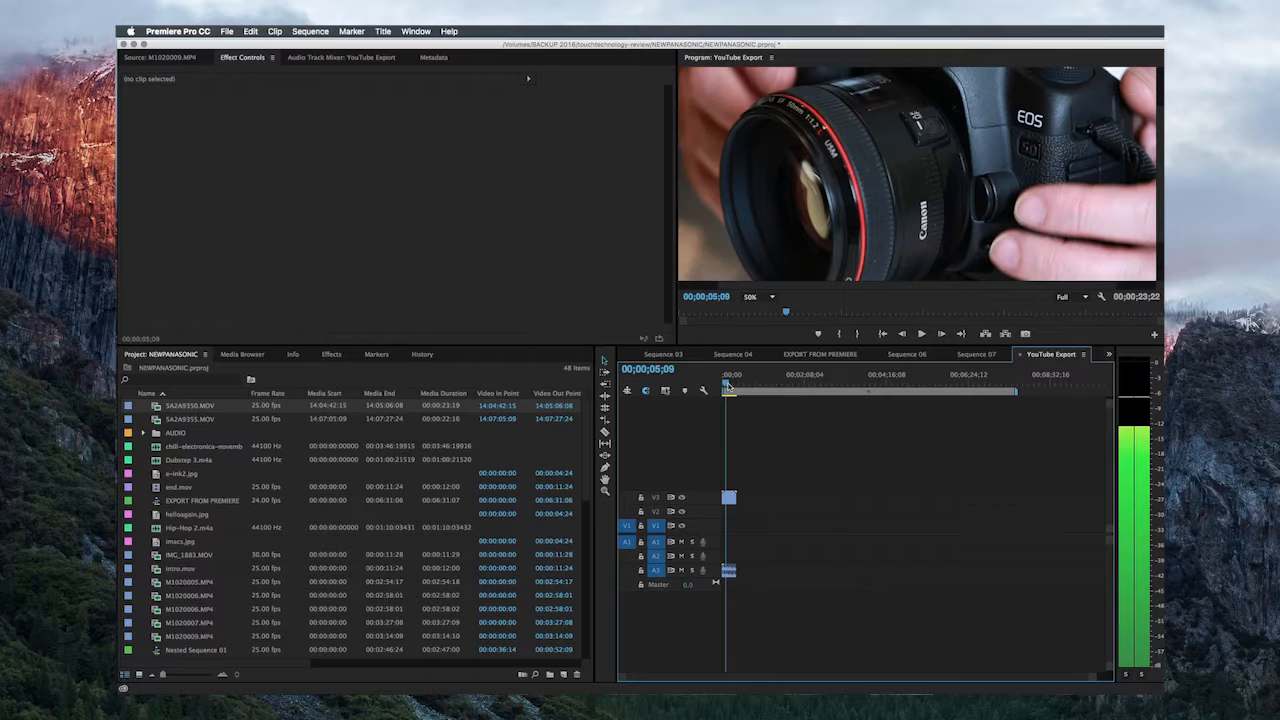
pyautogui.click(762, 296)
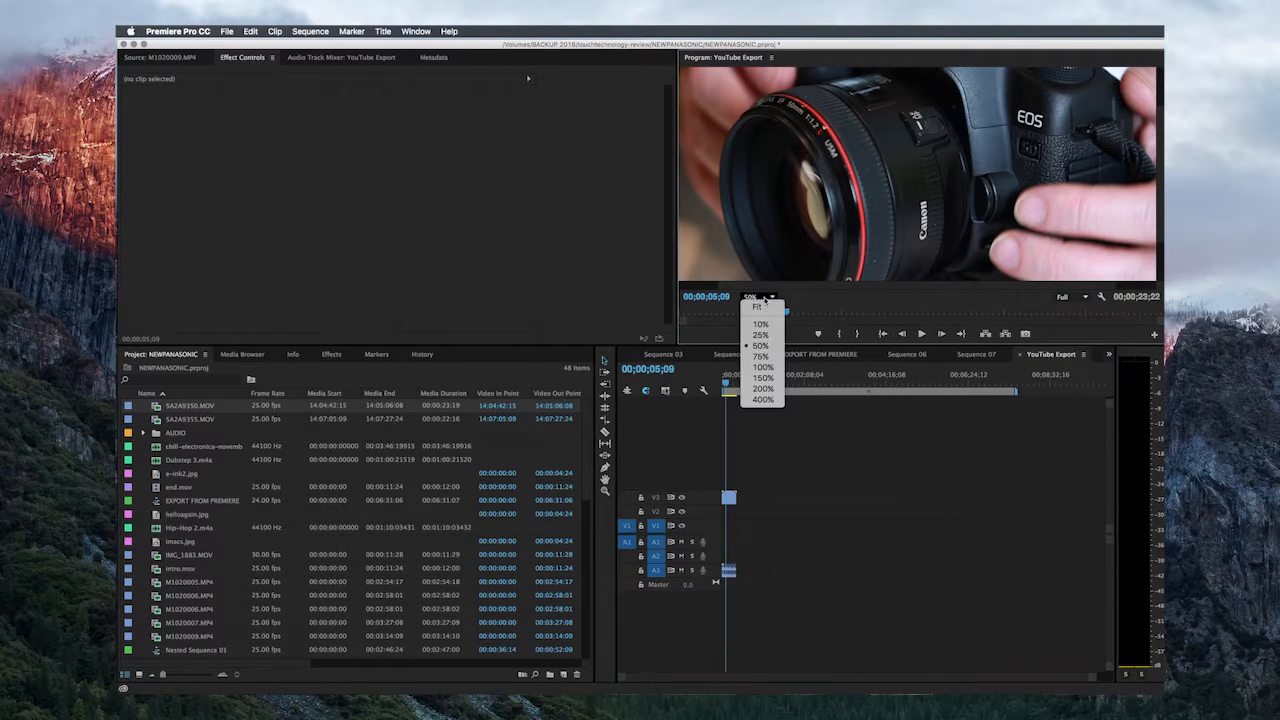
pyautogui.click(760, 336)
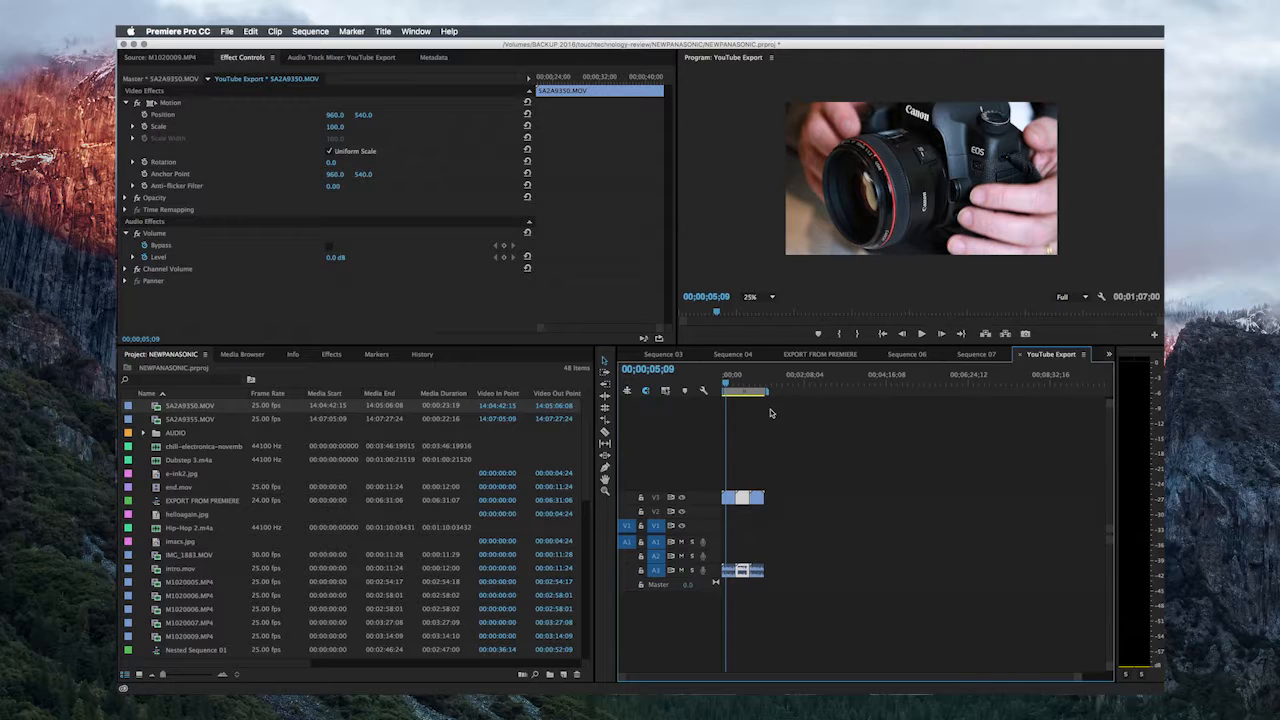
# - Bring up Export Media settings for the sequence via File > Export
pyautogui.click(228, 32)
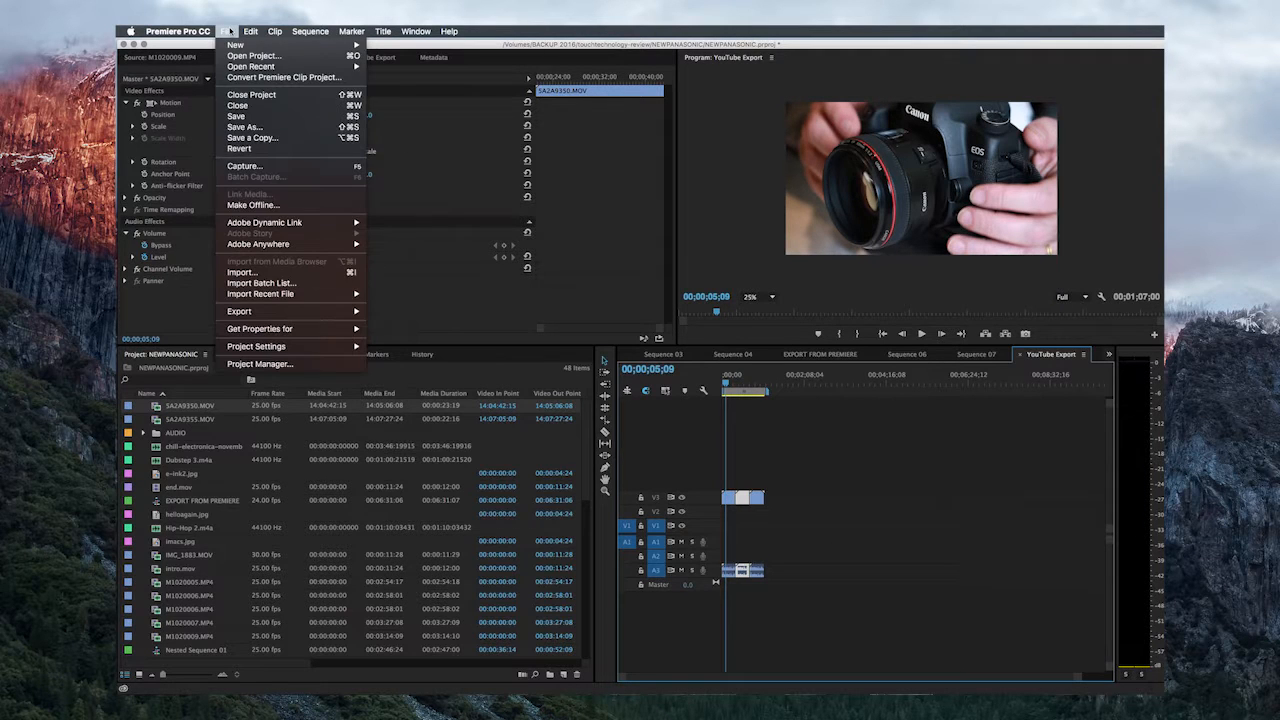
pyautogui.moveTo(240, 312)
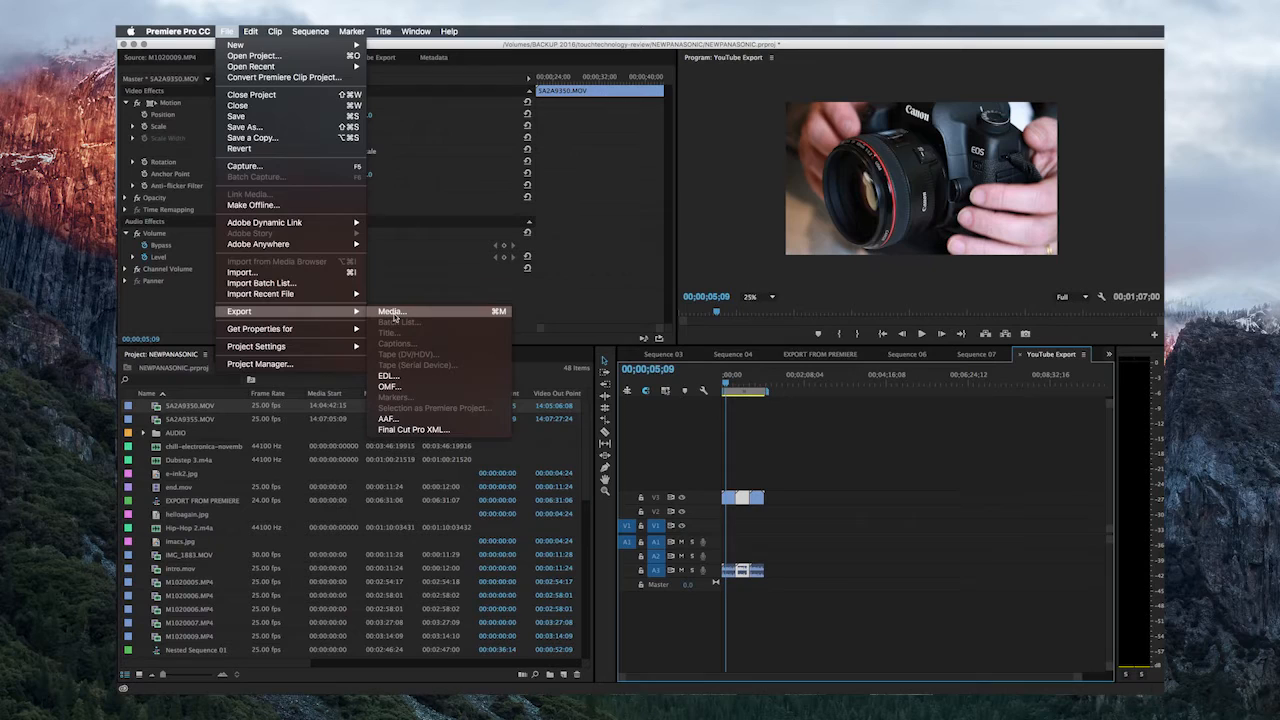
pyautogui.click(390, 312)
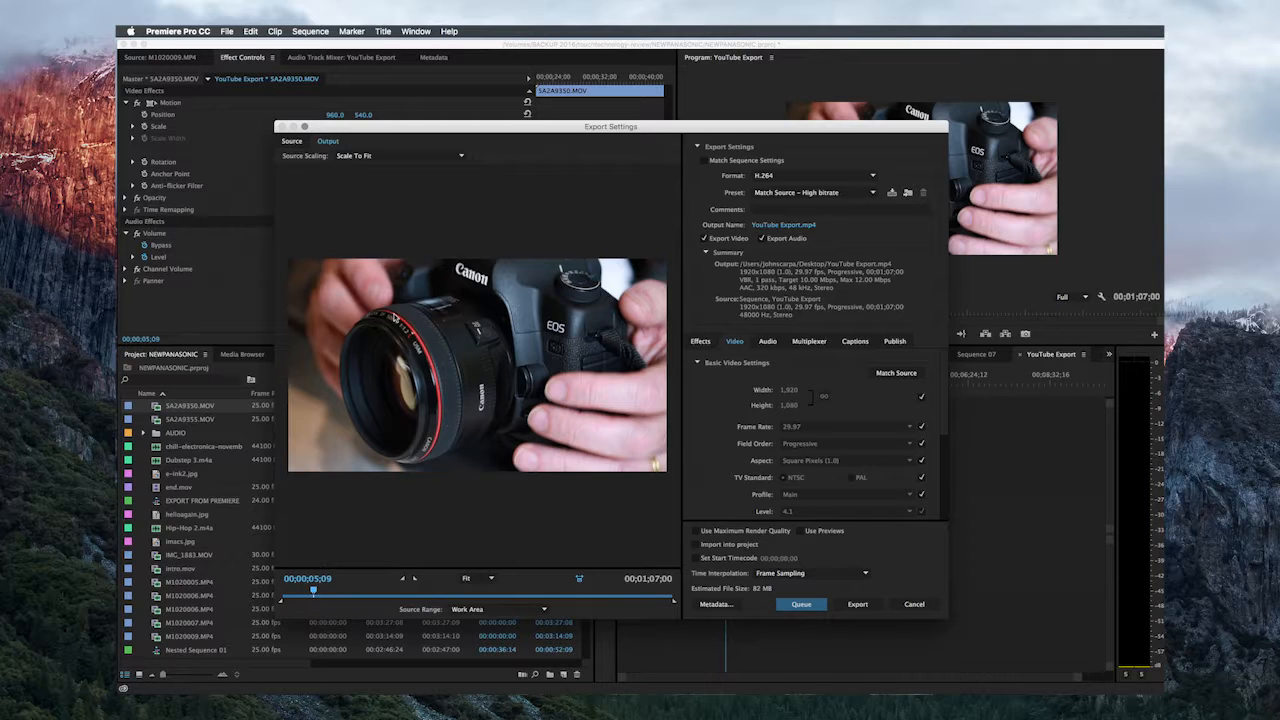
# - Review the export formats and keep H.264 selected
pyautogui.click(816, 176)
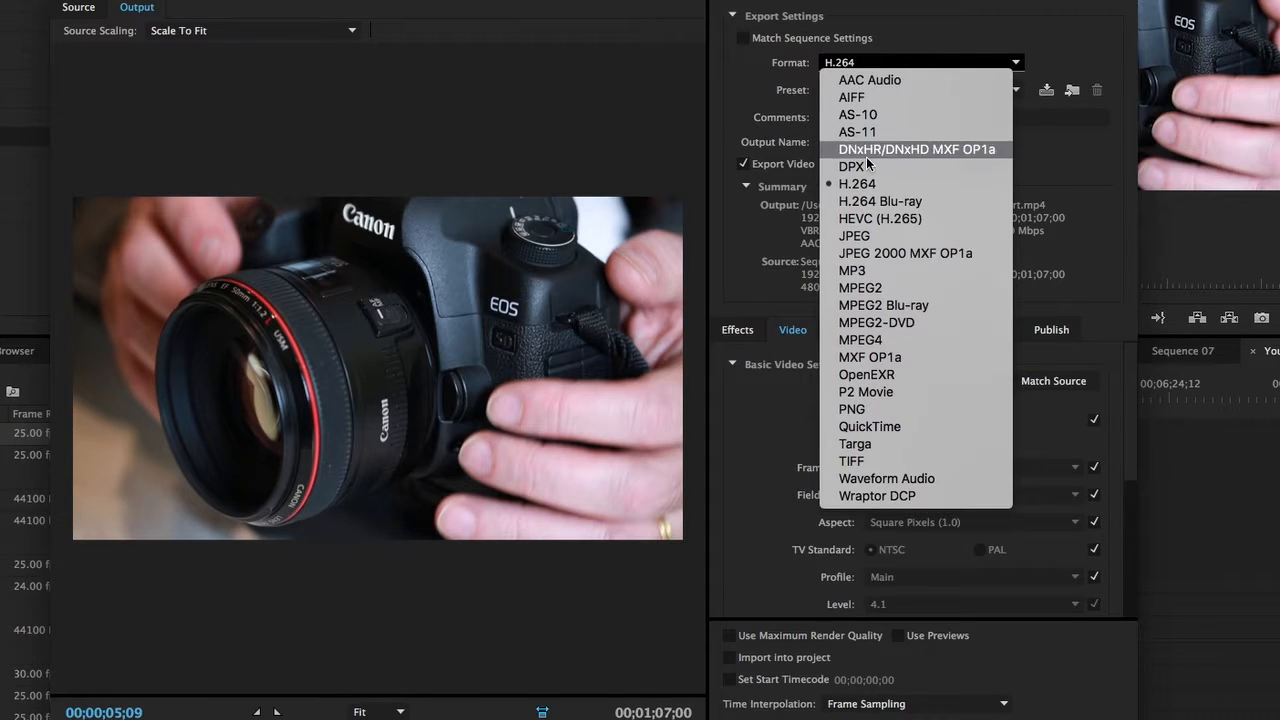
pyautogui.moveTo(856, 184)
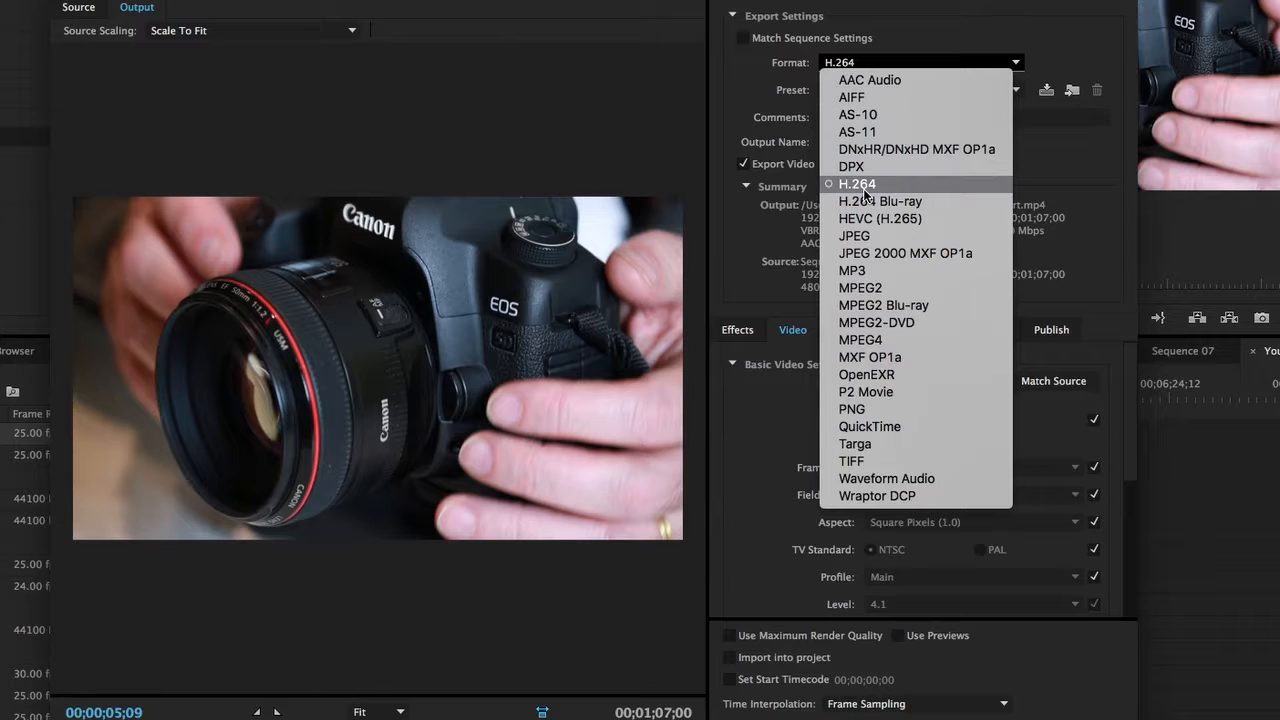
pyautogui.moveTo(866, 196)
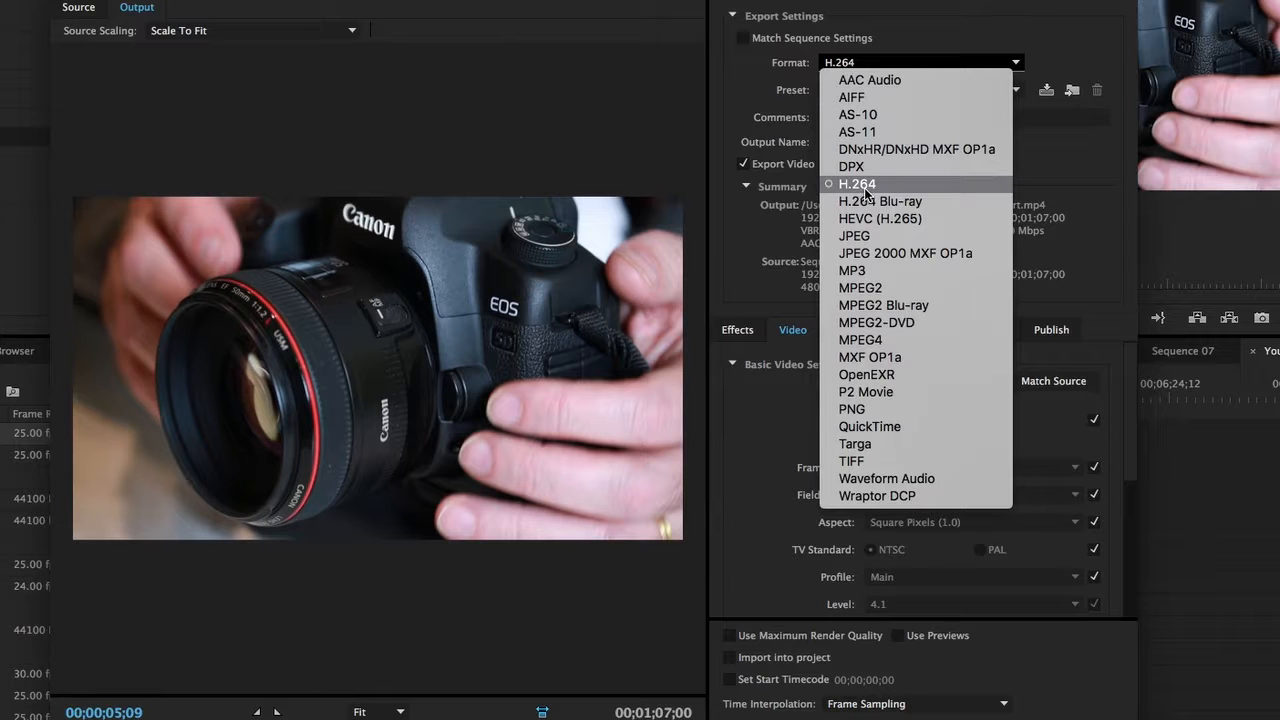
pyautogui.click(856, 184)
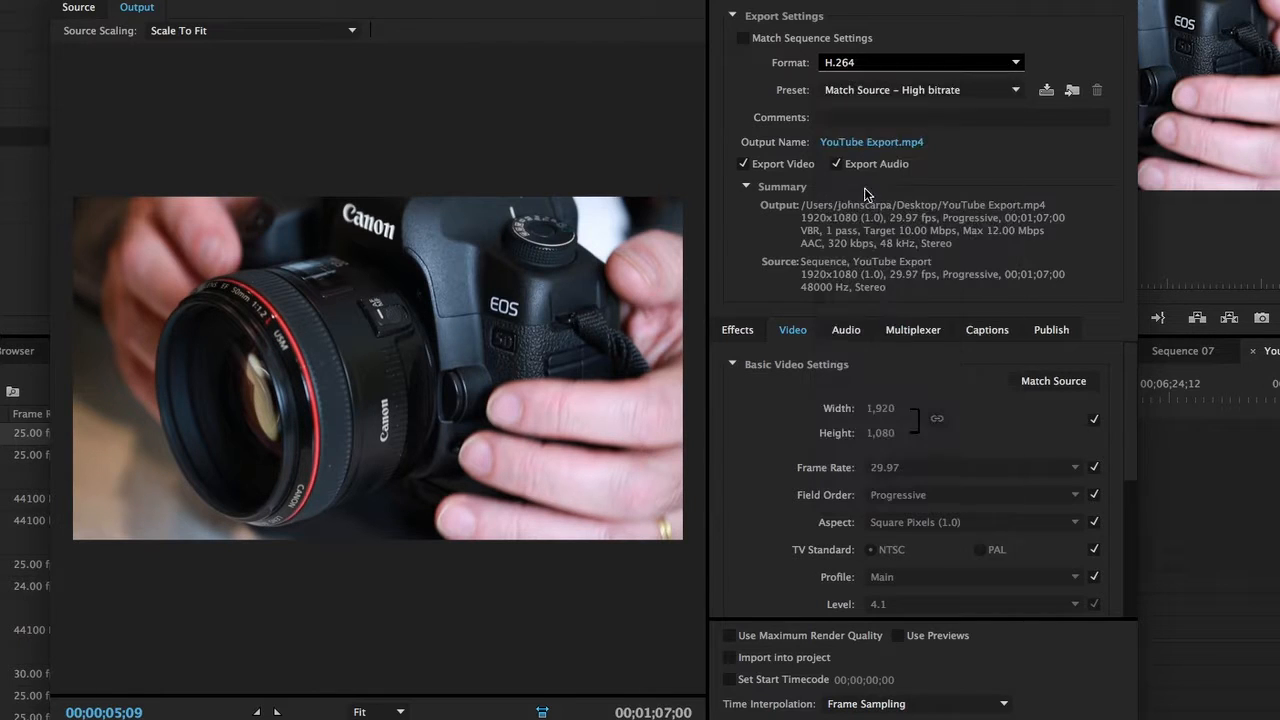
pyautogui.moveTo(936, 90)
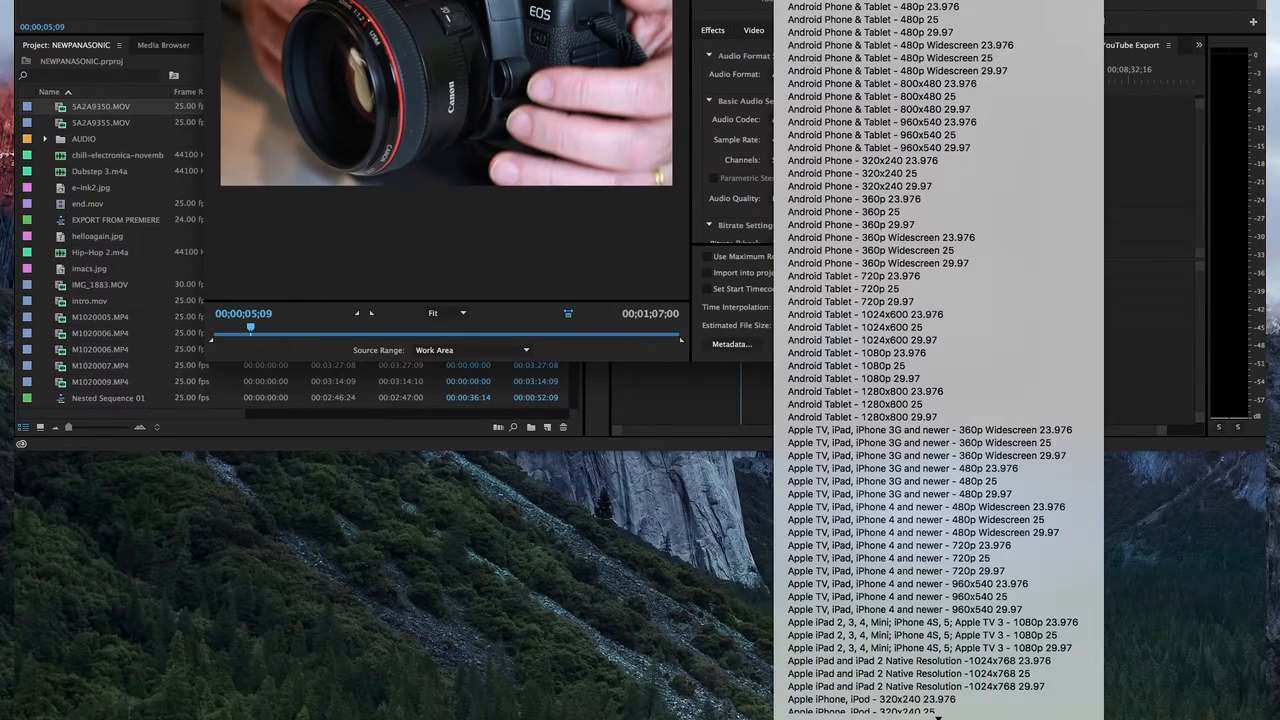
# - Switch the export preset to YouTube 1080p HD
pyautogui.scroll(-3)
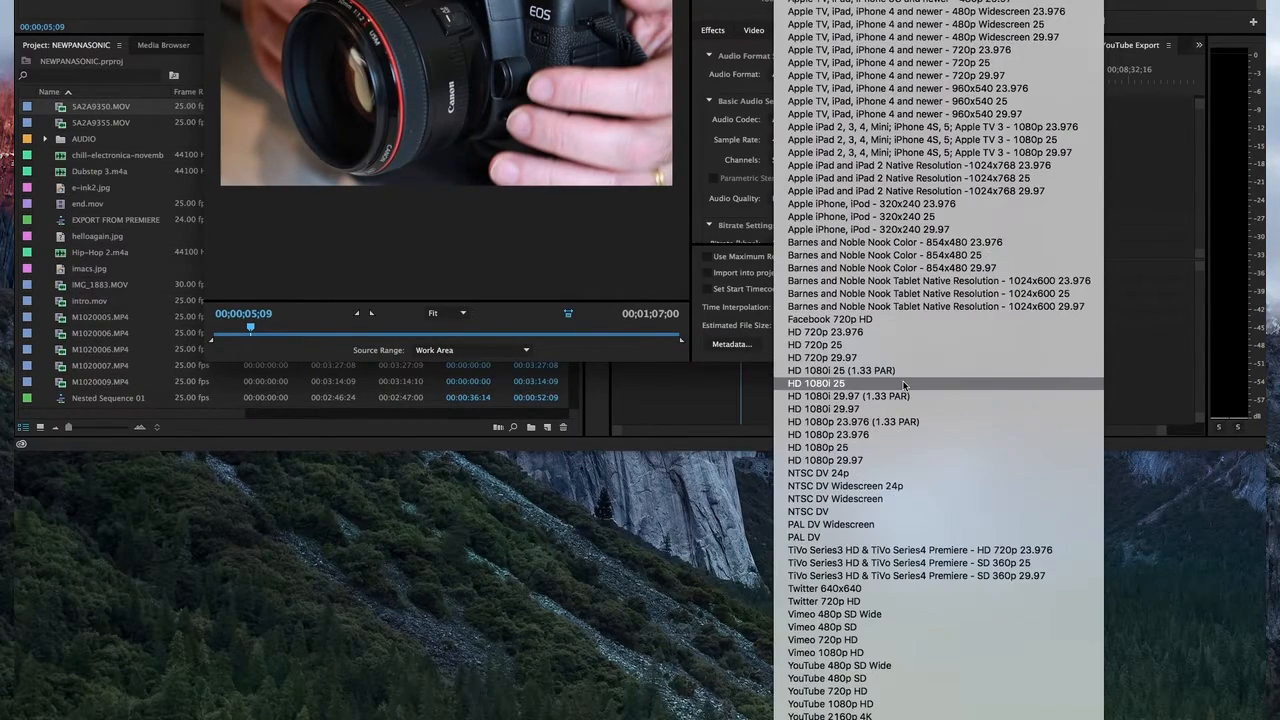
pyautogui.moveTo(870, 640)
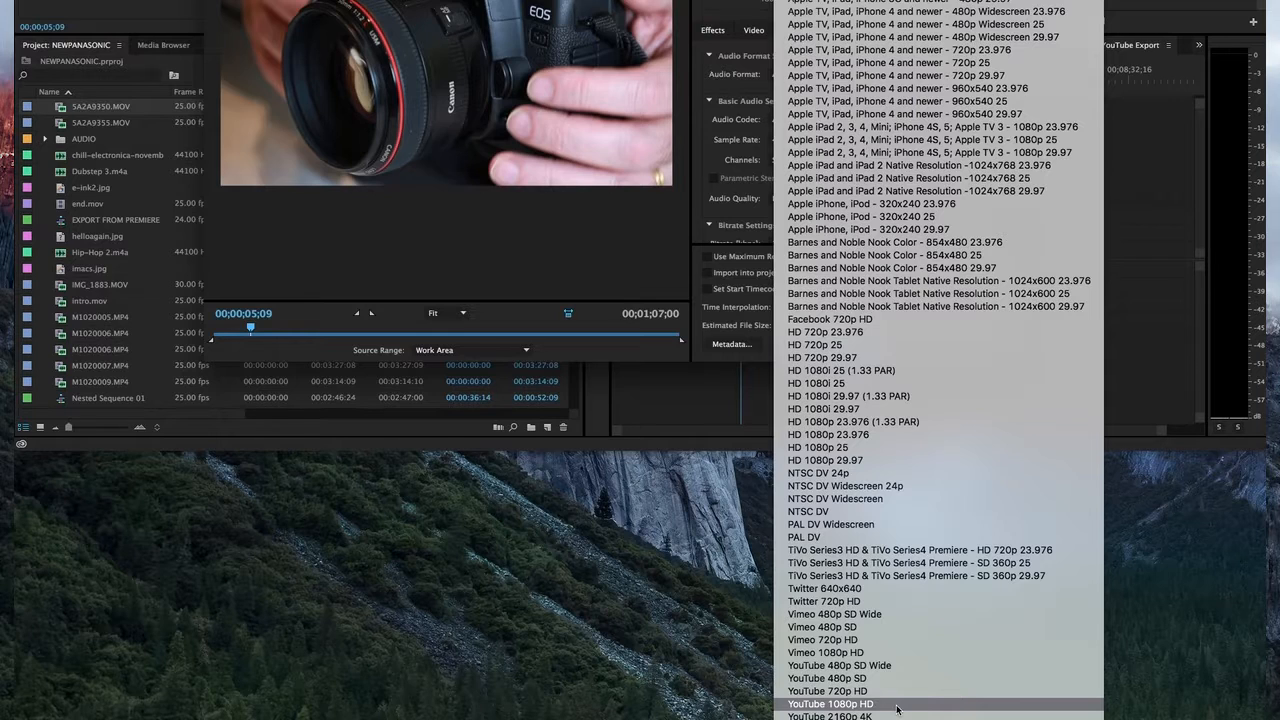
pyautogui.click(830, 704)
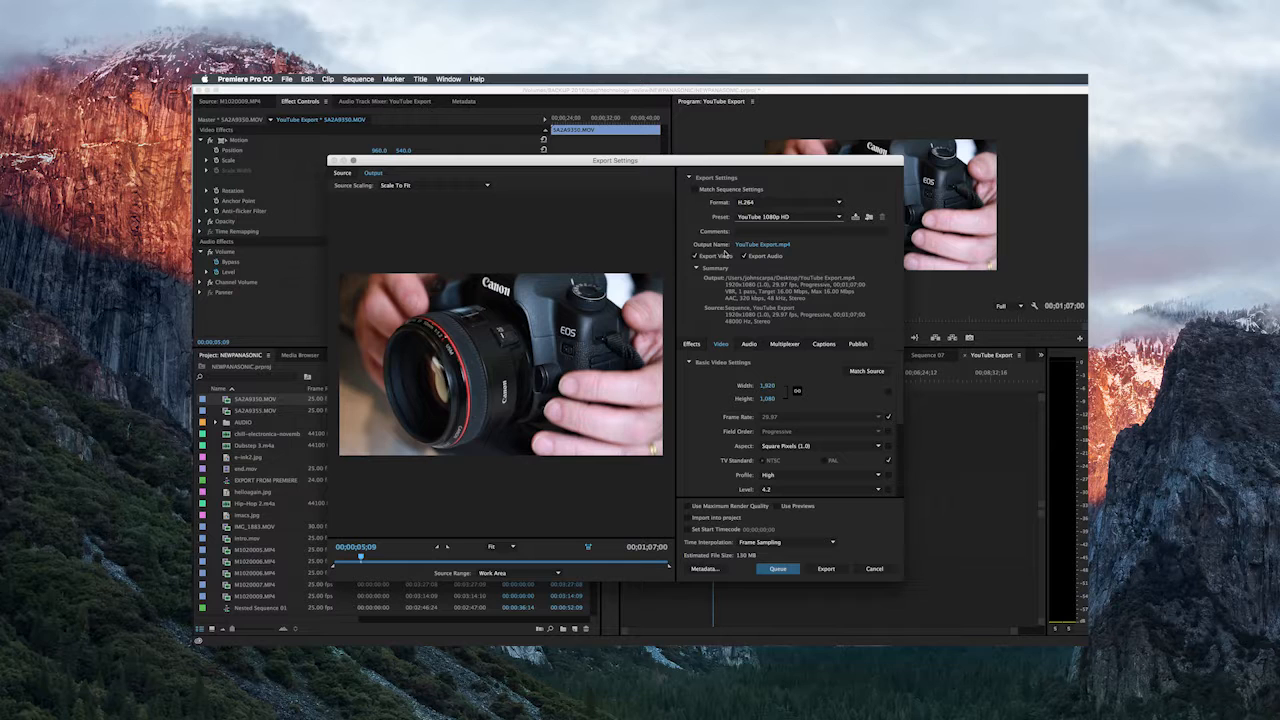
pyautogui.click(744, 256)
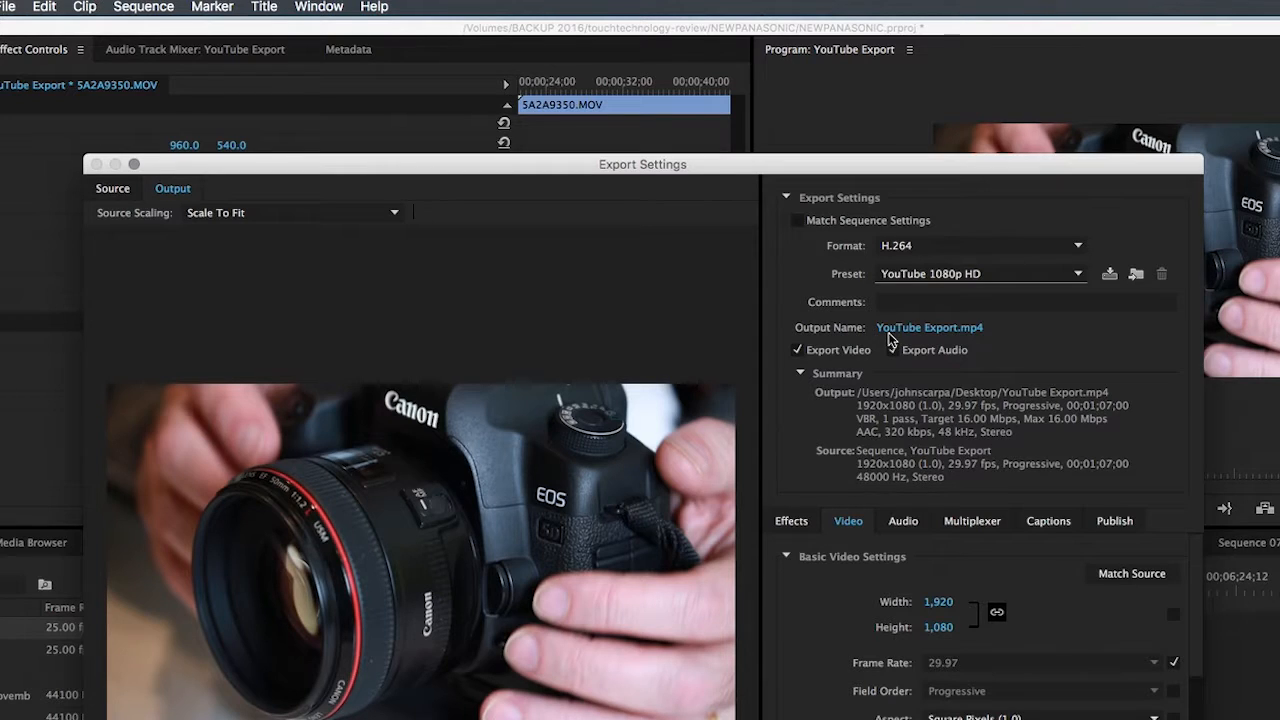
pyautogui.moveTo(890, 340)
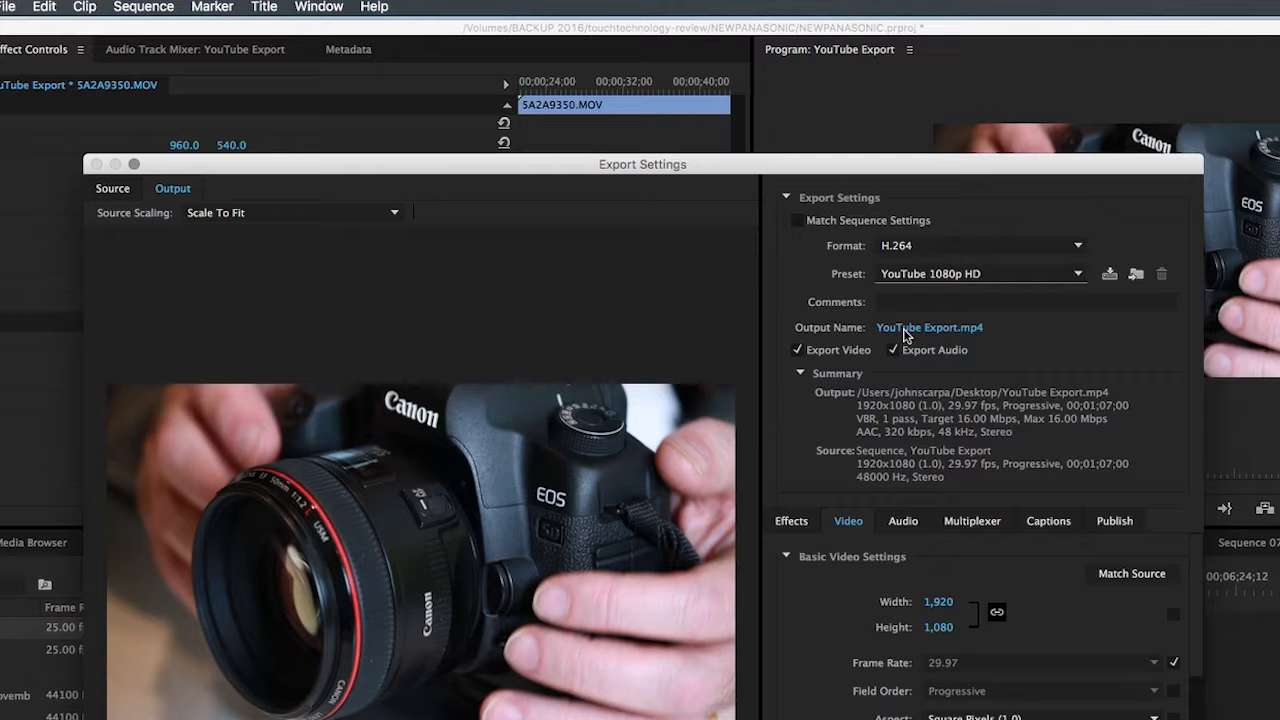
pyautogui.moveTo(938, 336)
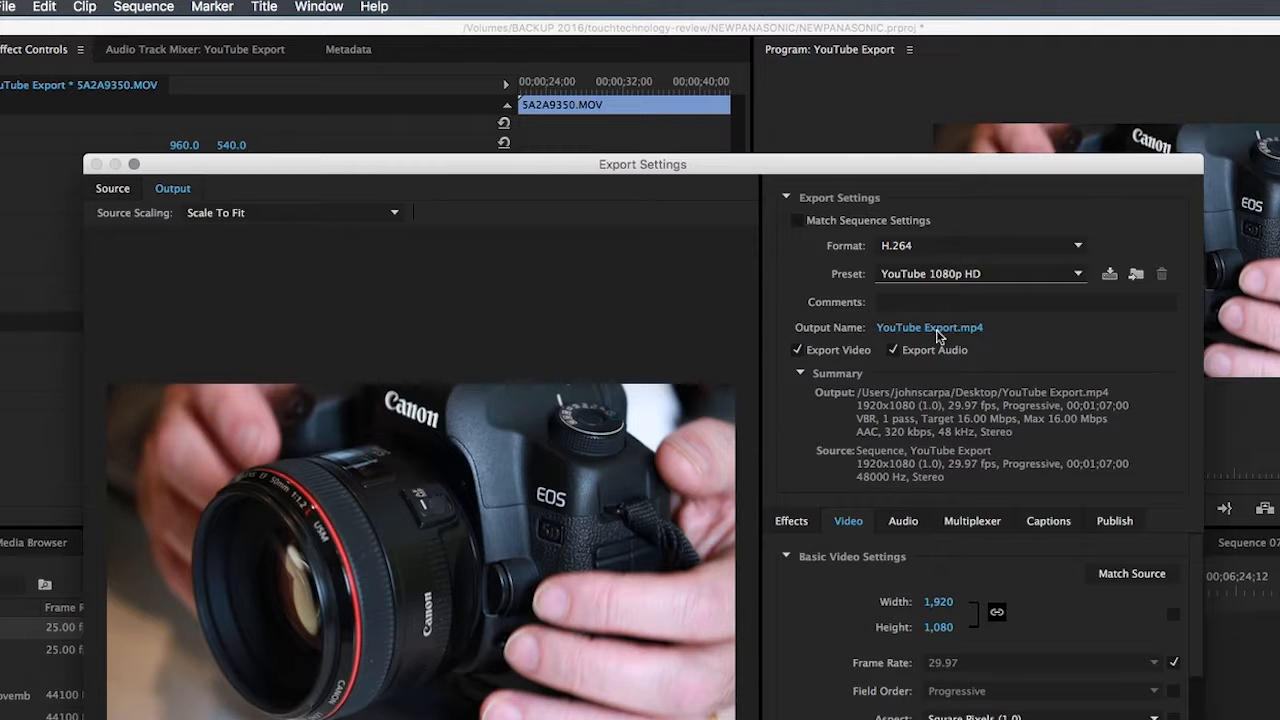
pyautogui.click(928, 328)
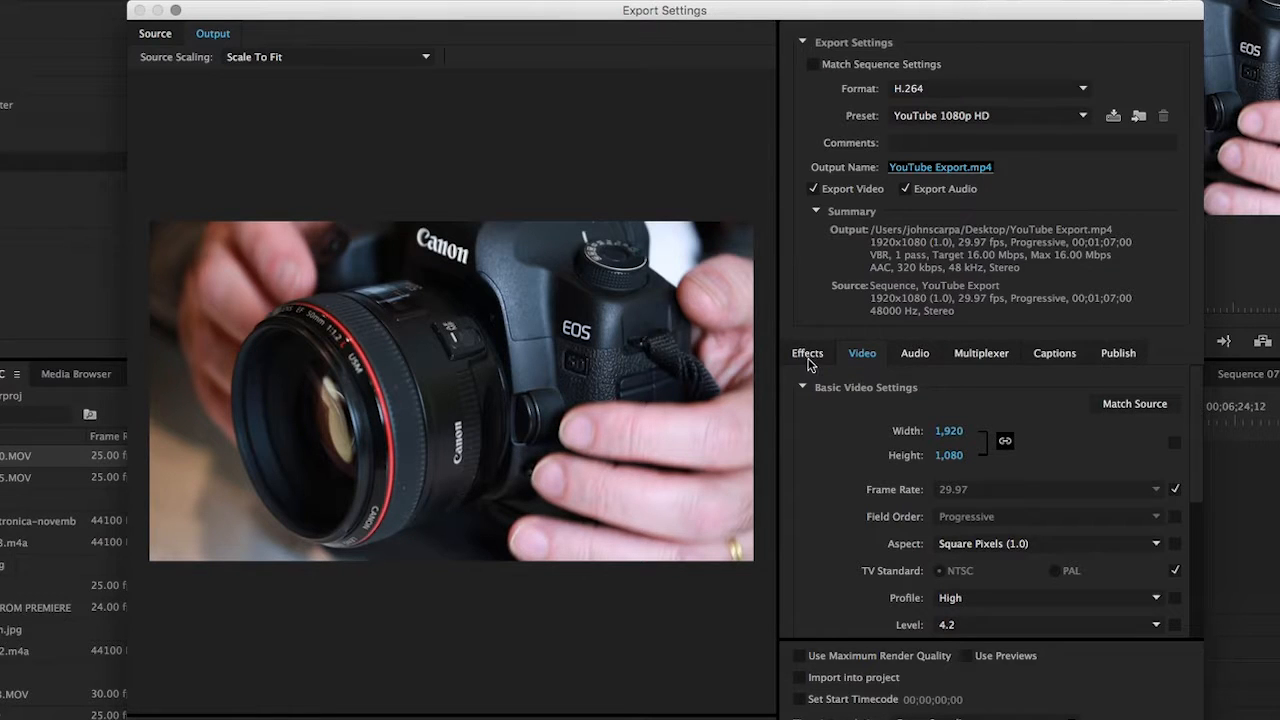
# - Show the export Effects settings and scroll through Lumetri Look, SDR Conform and Image Overlay
pyautogui.click(808, 352)
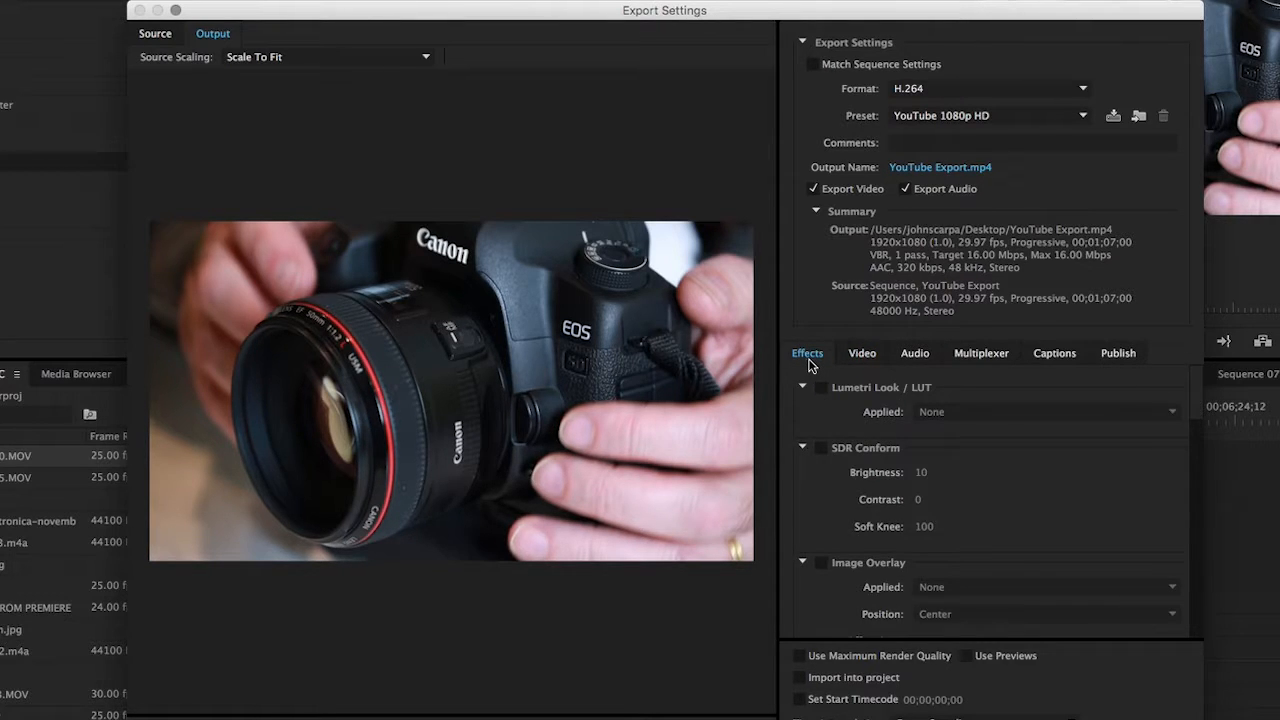
pyautogui.scroll(-3)
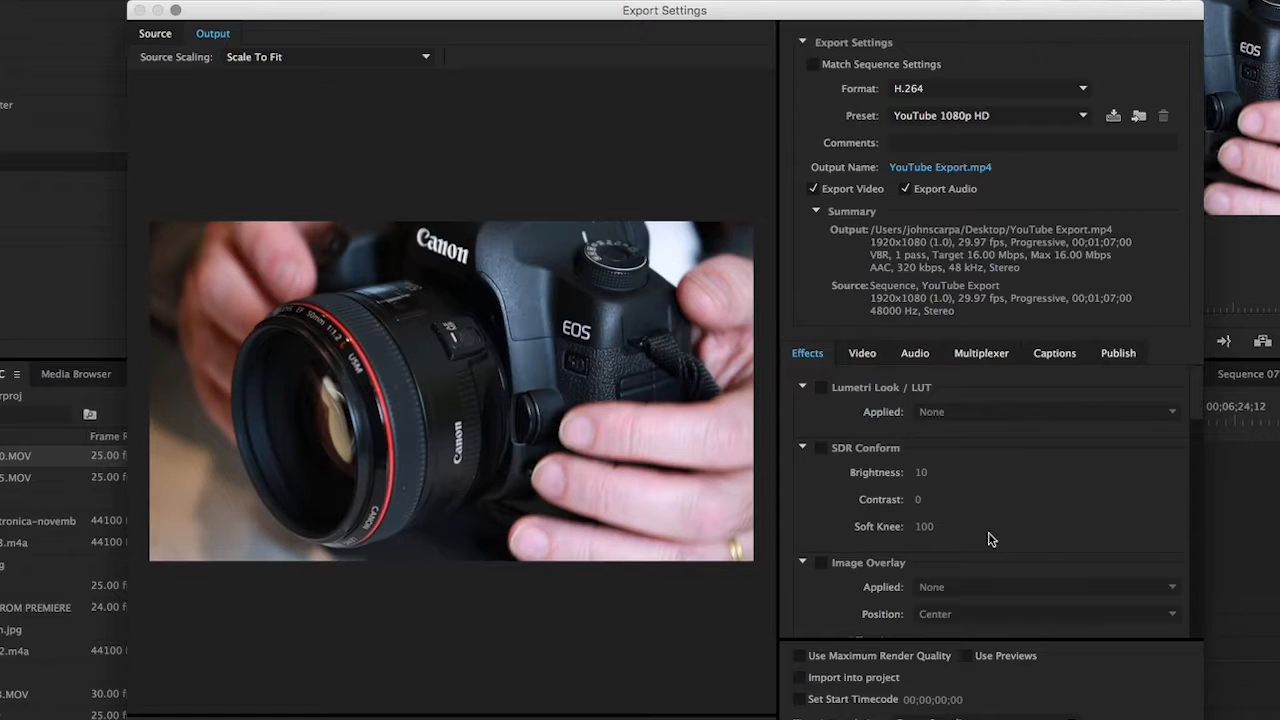
# - In Video settings, unlink frame rate from source, trying 25 fps then keeping 29.97 fps
pyautogui.click(860, 352)
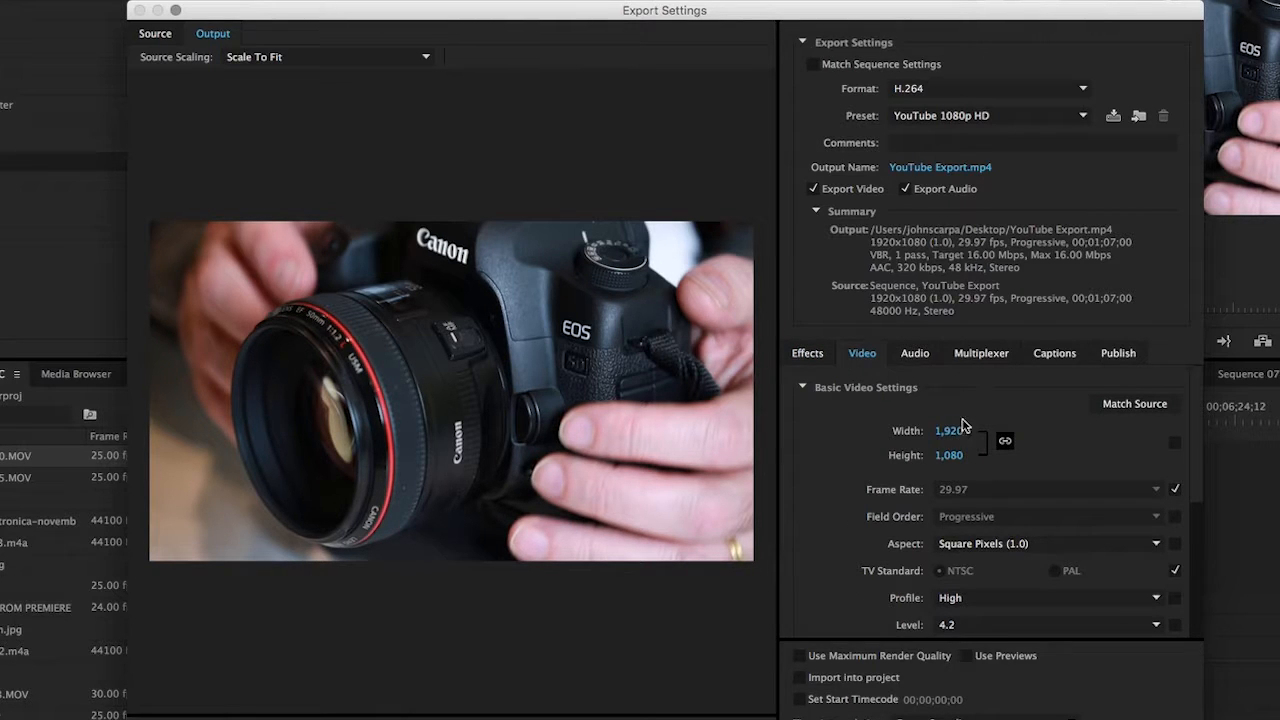
pyautogui.moveTo(948, 456)
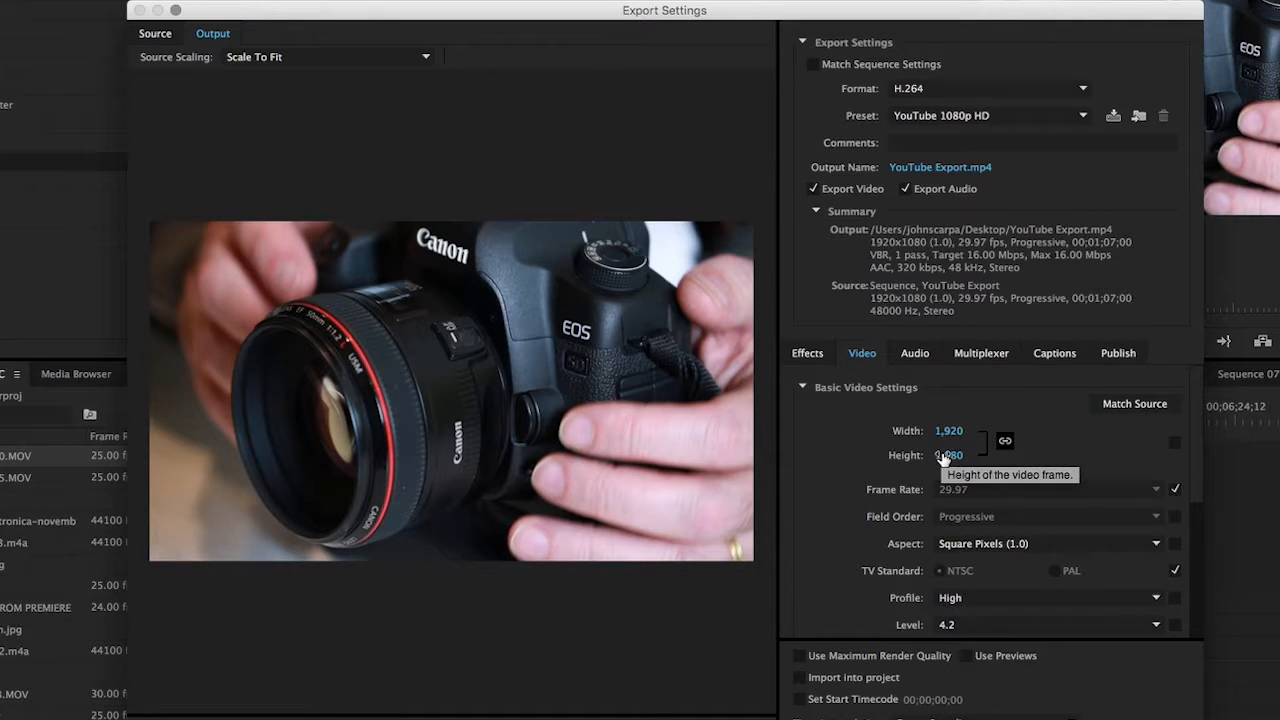
pyautogui.moveTo(1044, 444)
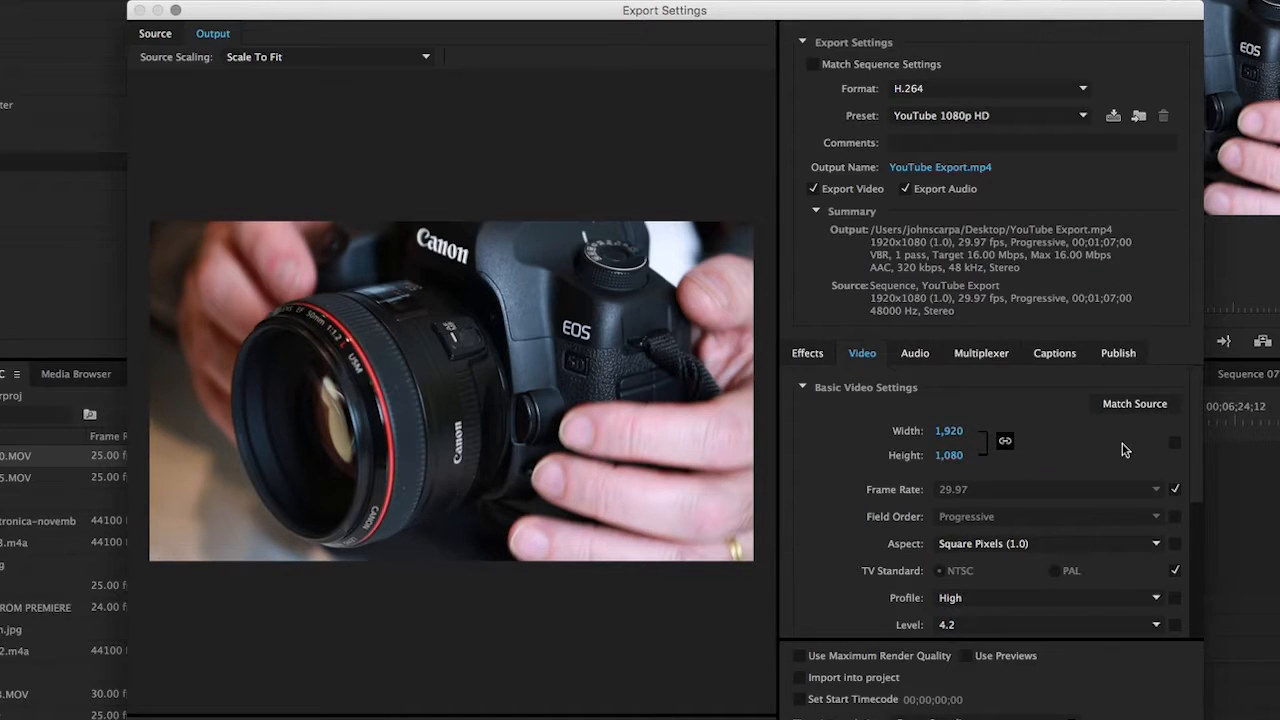
pyautogui.moveTo(896, 504)
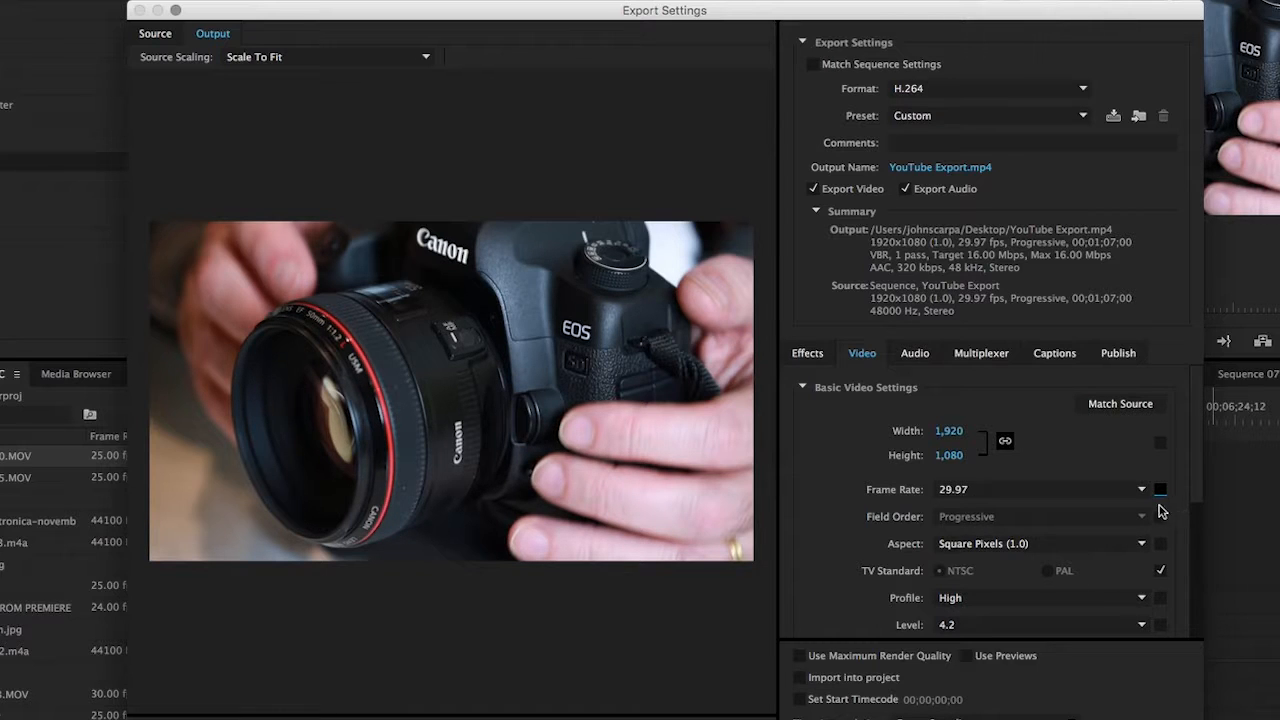
pyautogui.moveTo(1160, 500)
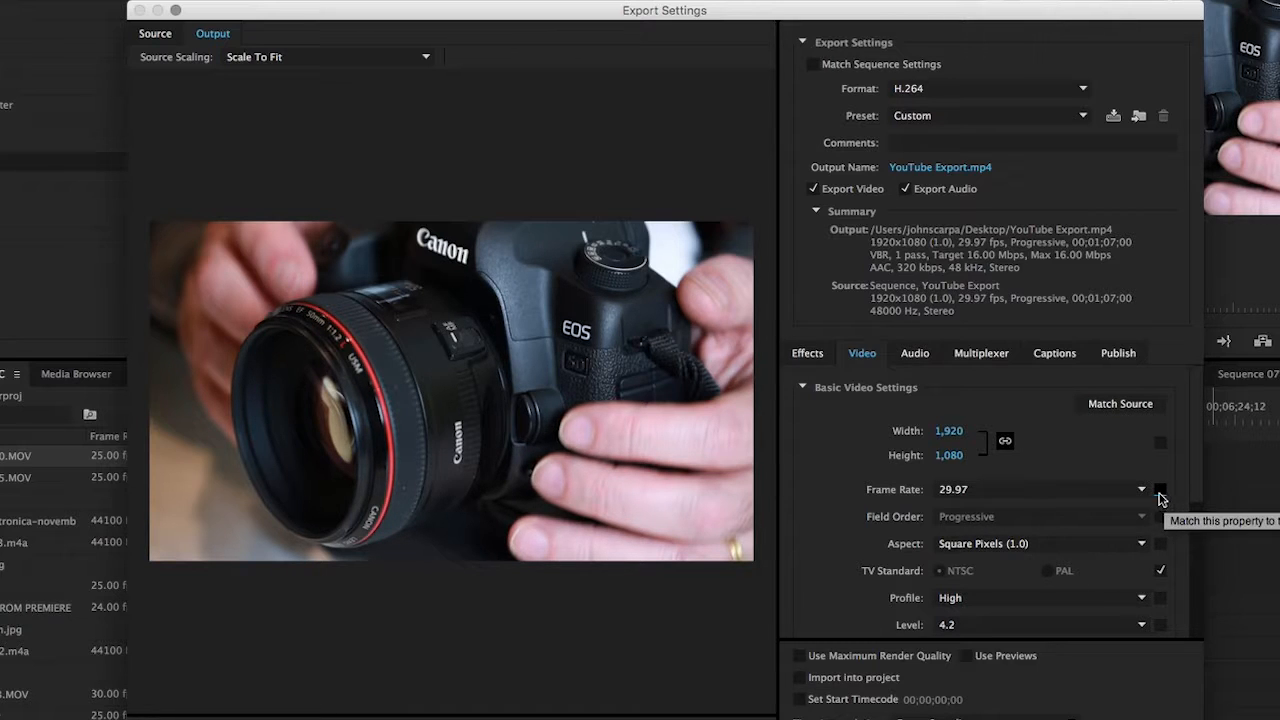
pyautogui.click(1140, 488)
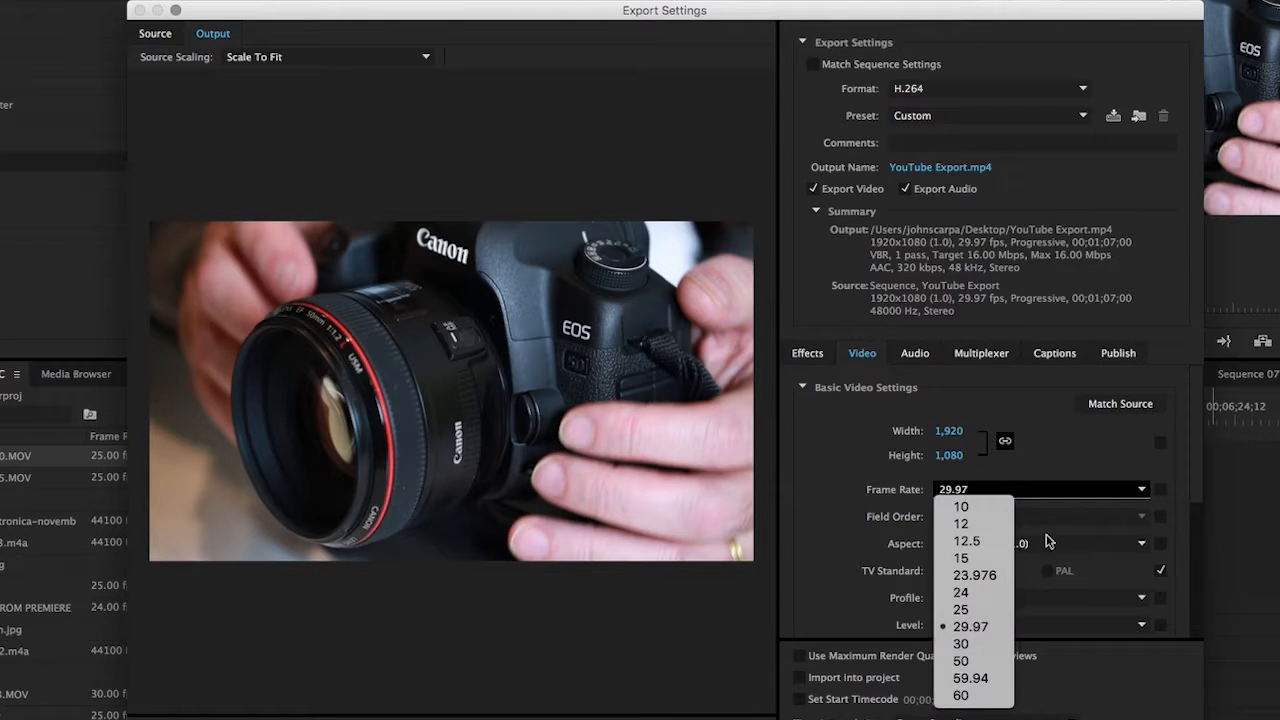
pyautogui.click(960, 608)
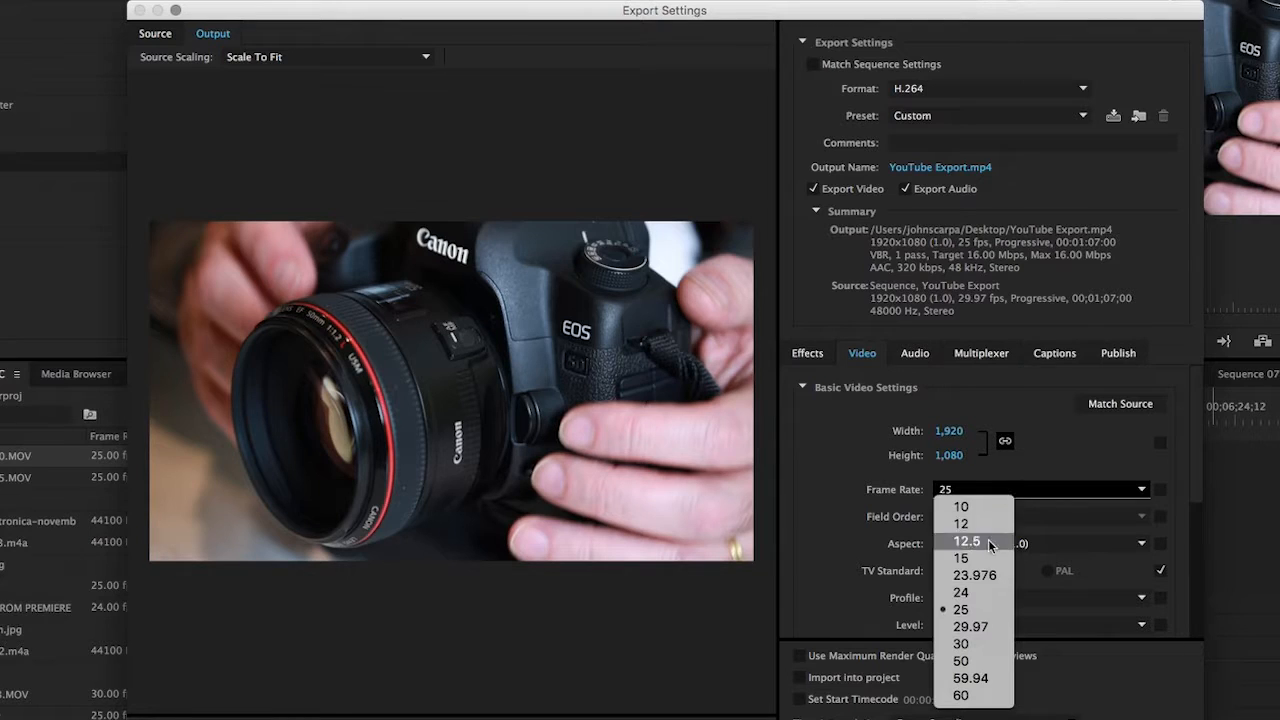
pyautogui.click(970, 626)
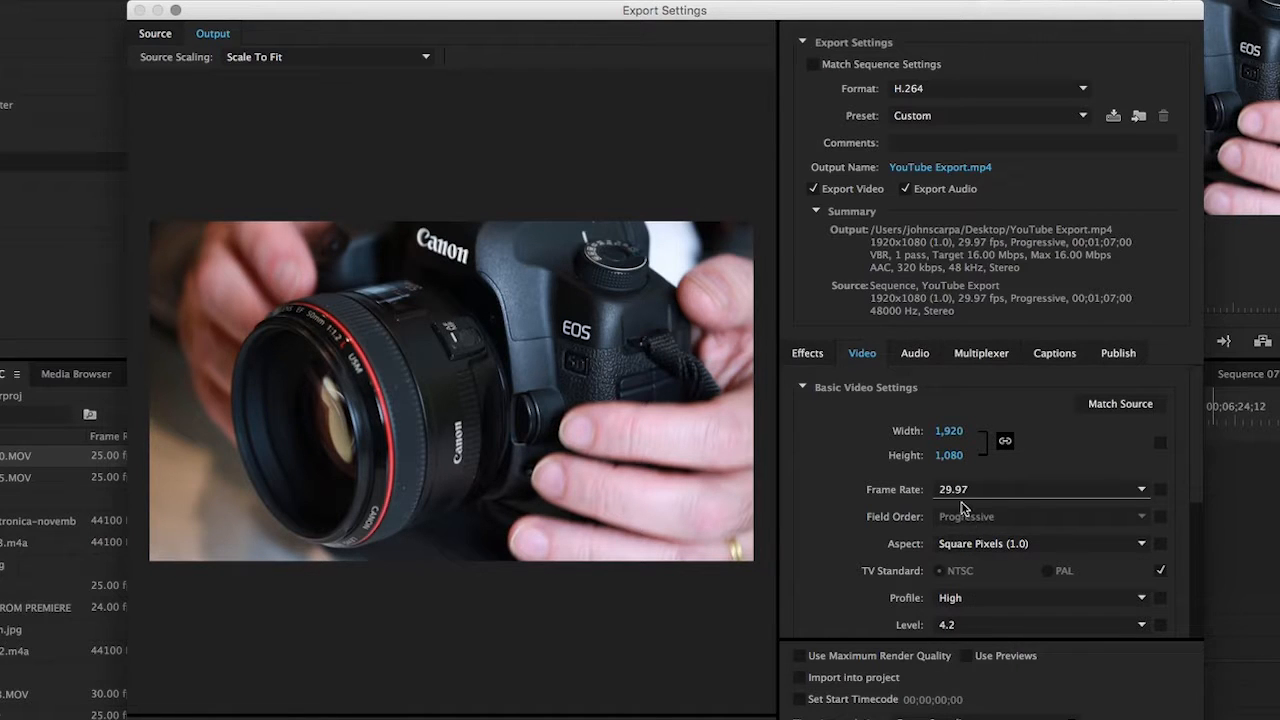
pyautogui.moveTo(924, 582)
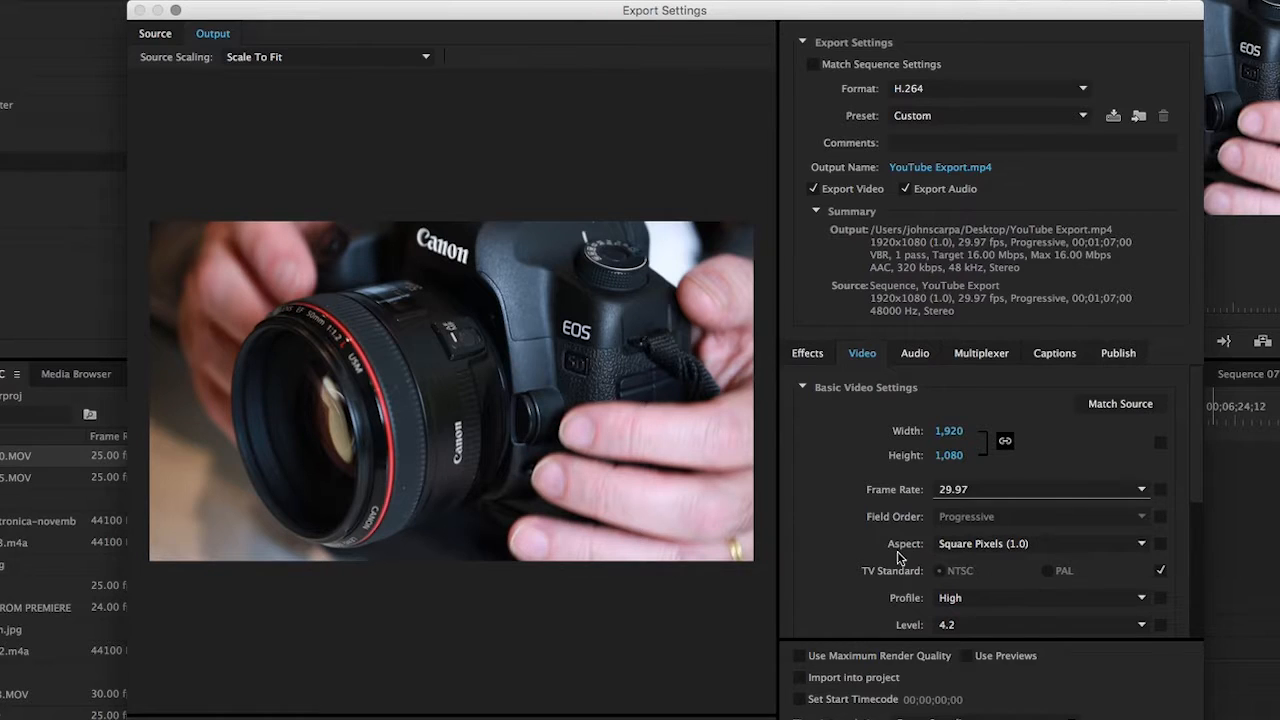
pyautogui.moveTo(1024, 544)
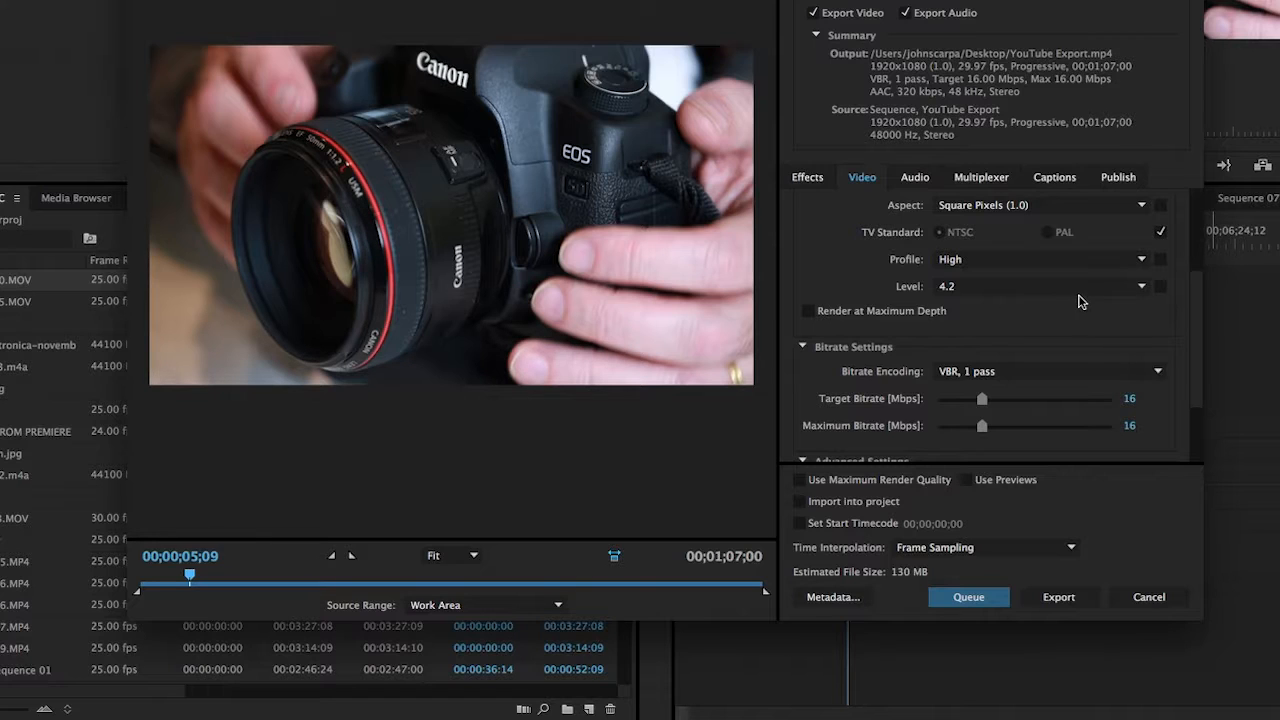
pyautogui.moveTo(840, 284)
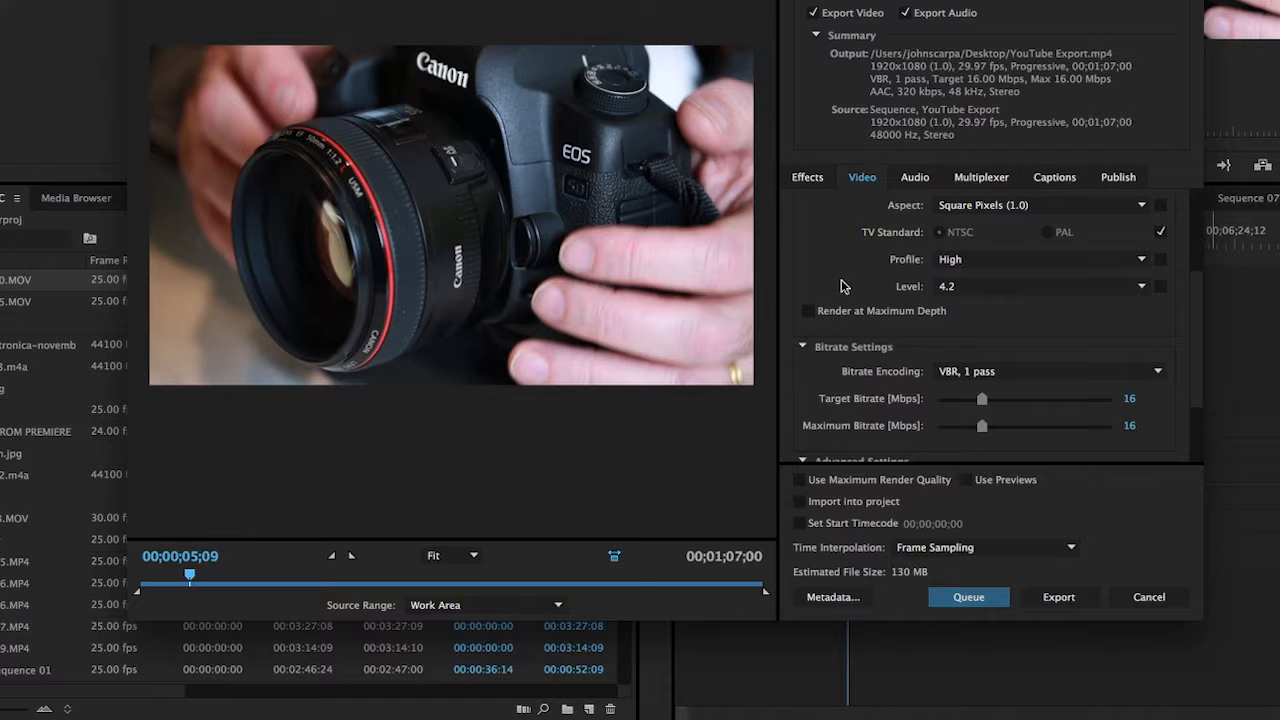
pyautogui.moveTo(808, 312)
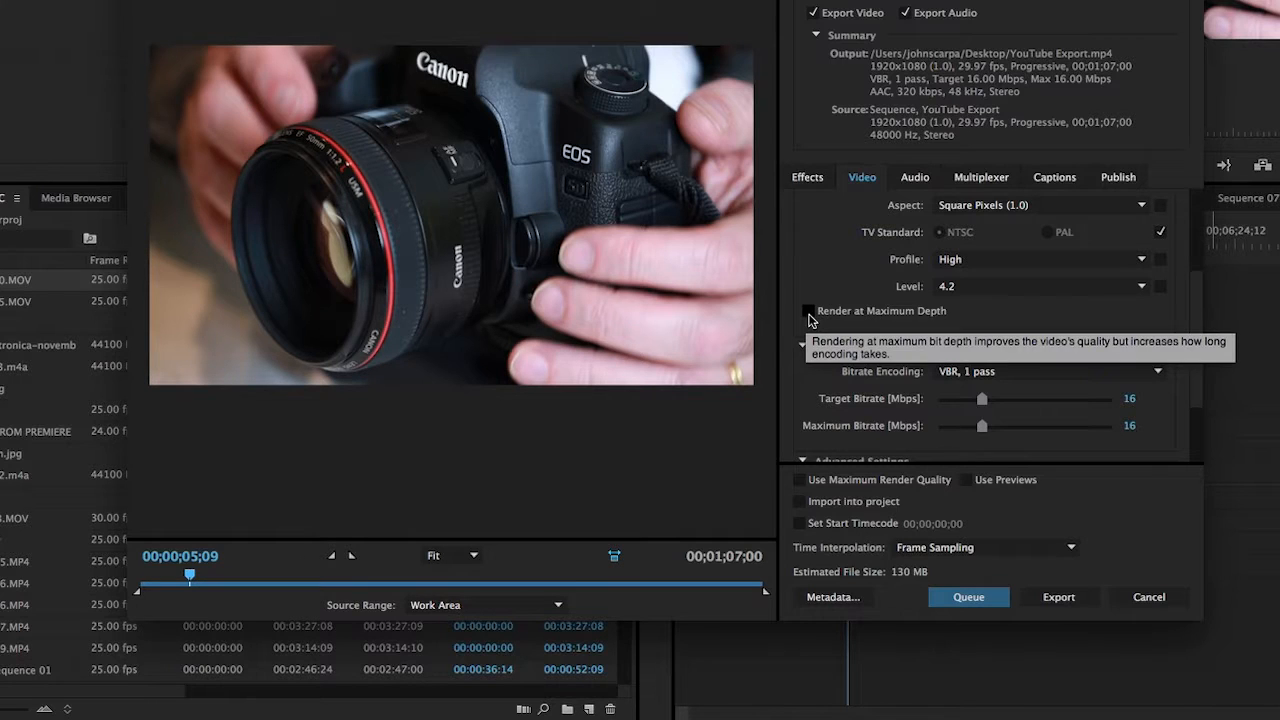
# - Enable Render at Maximum Depth for the H.264 export
pyautogui.click(808, 312)
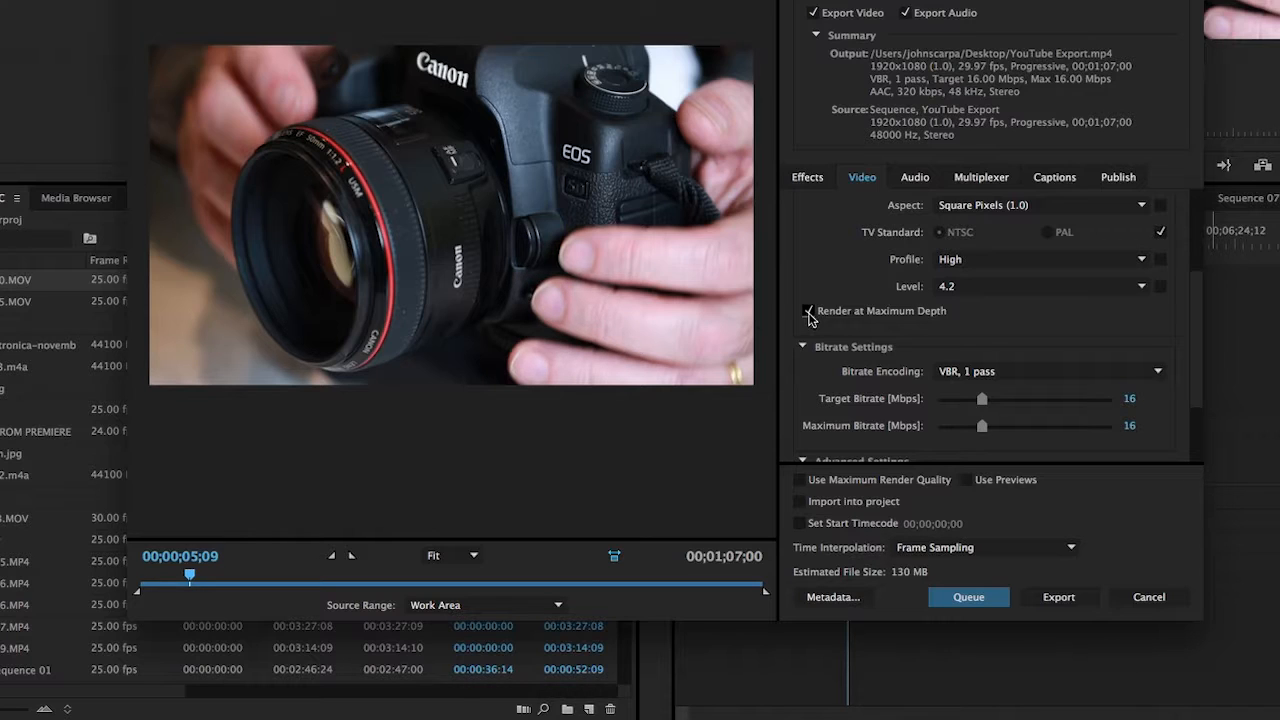
pyautogui.click(808, 310)
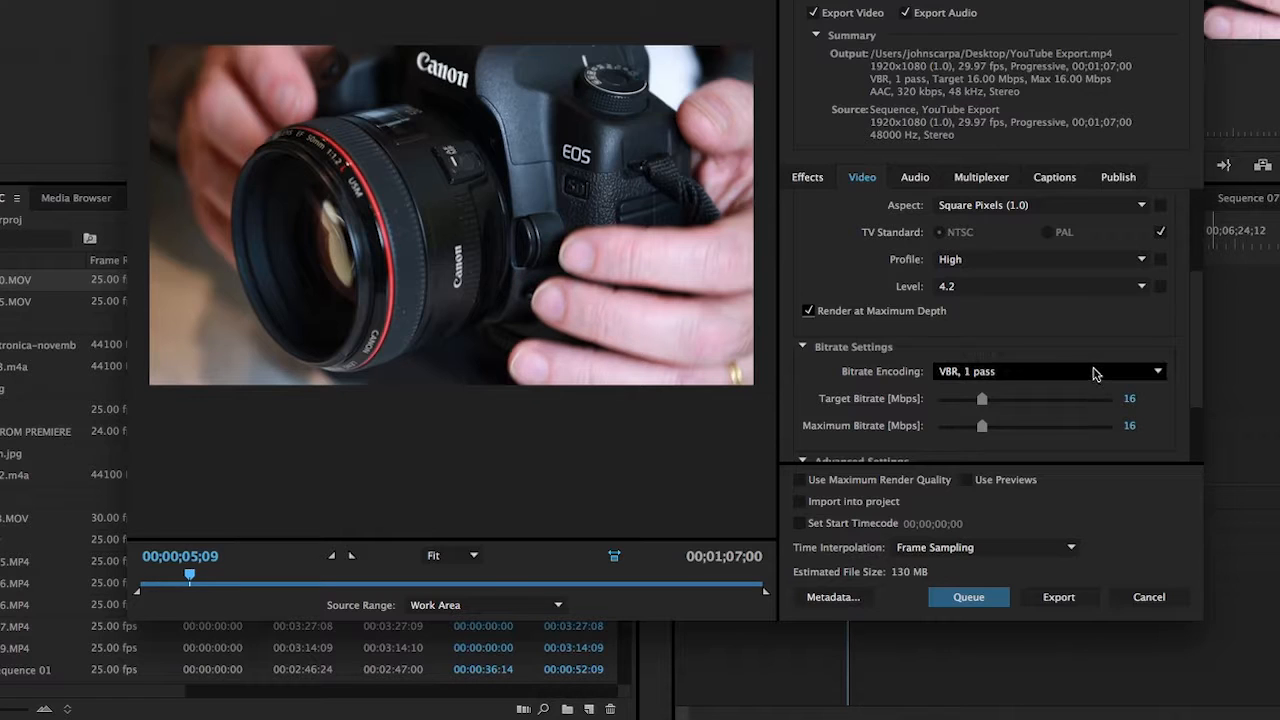
# - Set bitrate encoding to VBR, 2 pass
pyautogui.click(1050, 370)
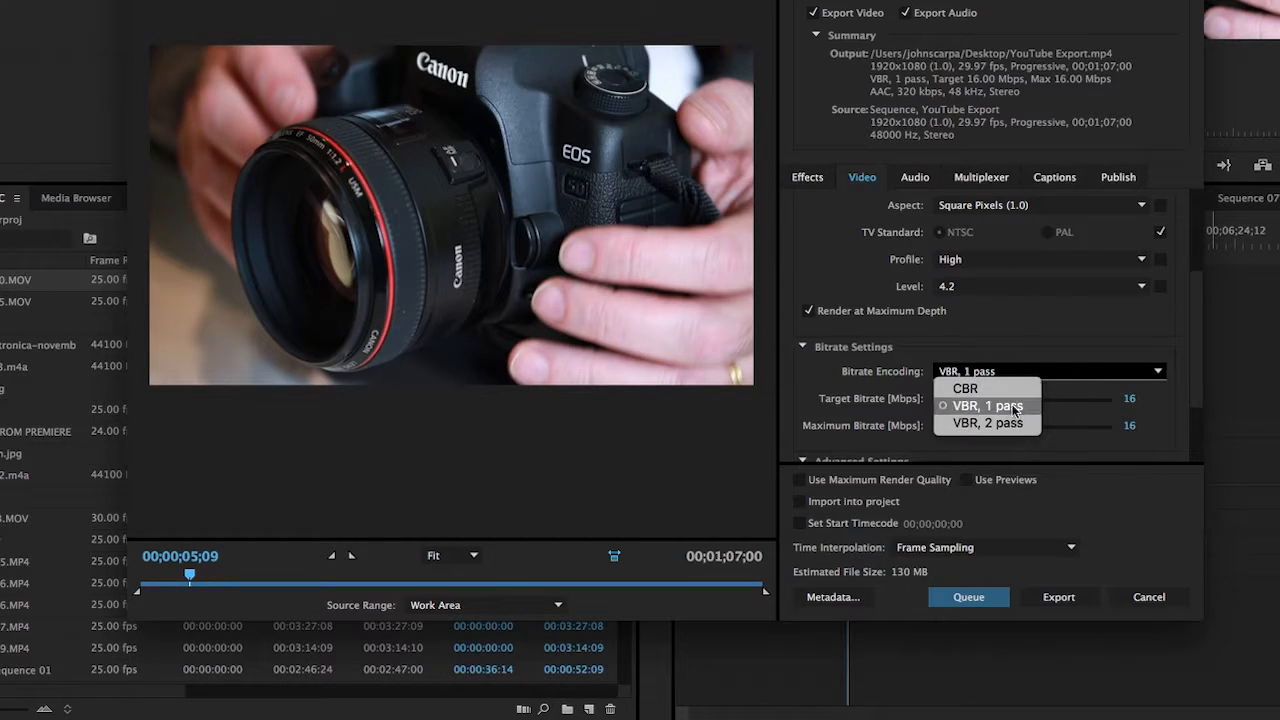
pyautogui.moveTo(988, 422)
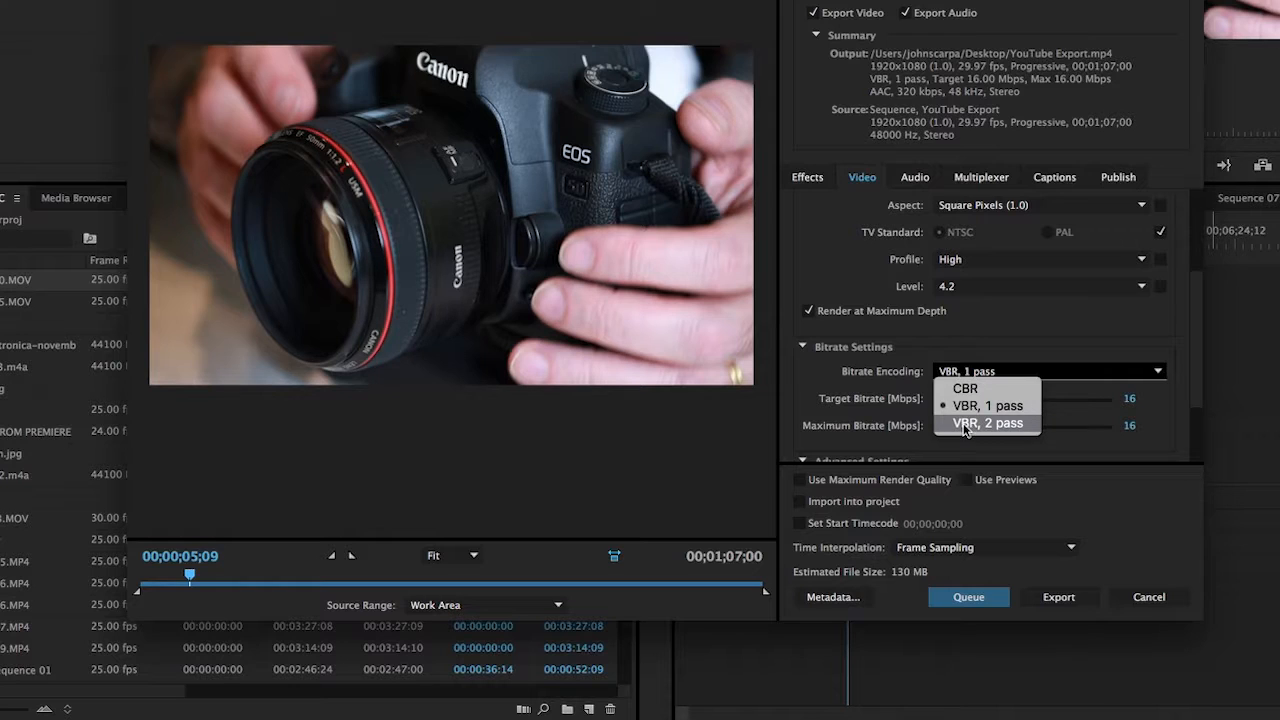
pyautogui.click(988, 422)
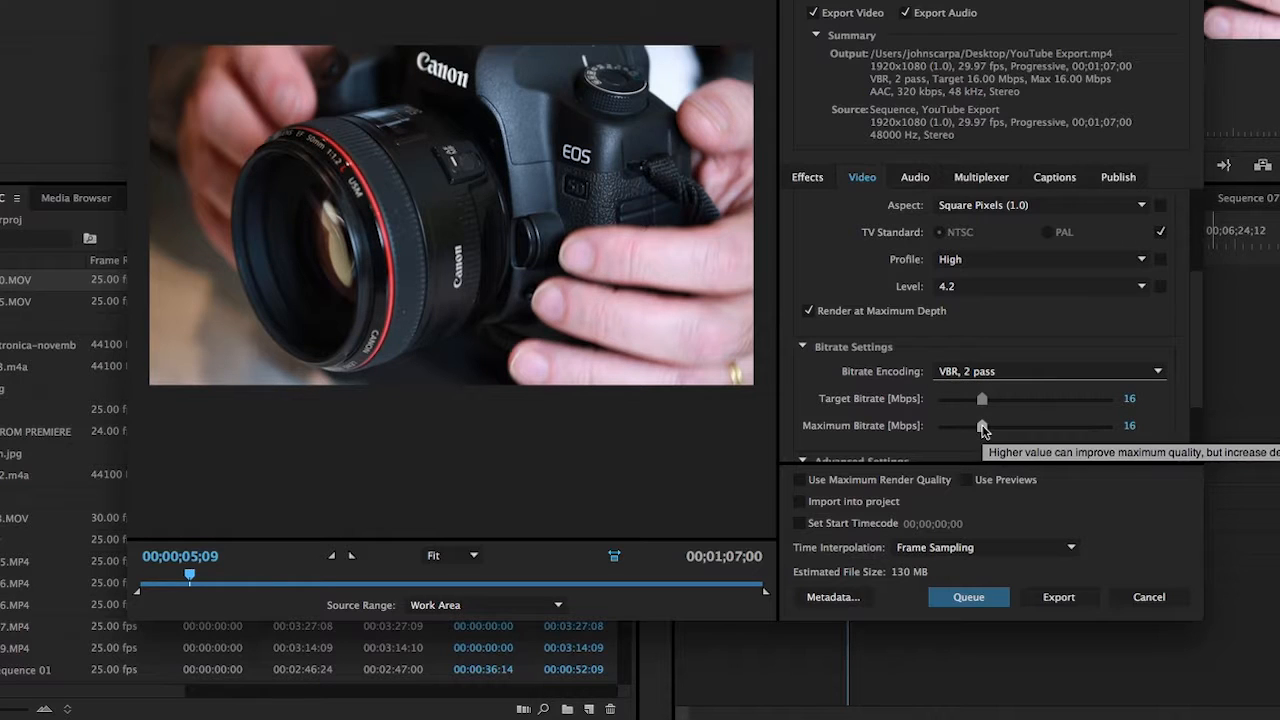
pyautogui.click(1048, 370)
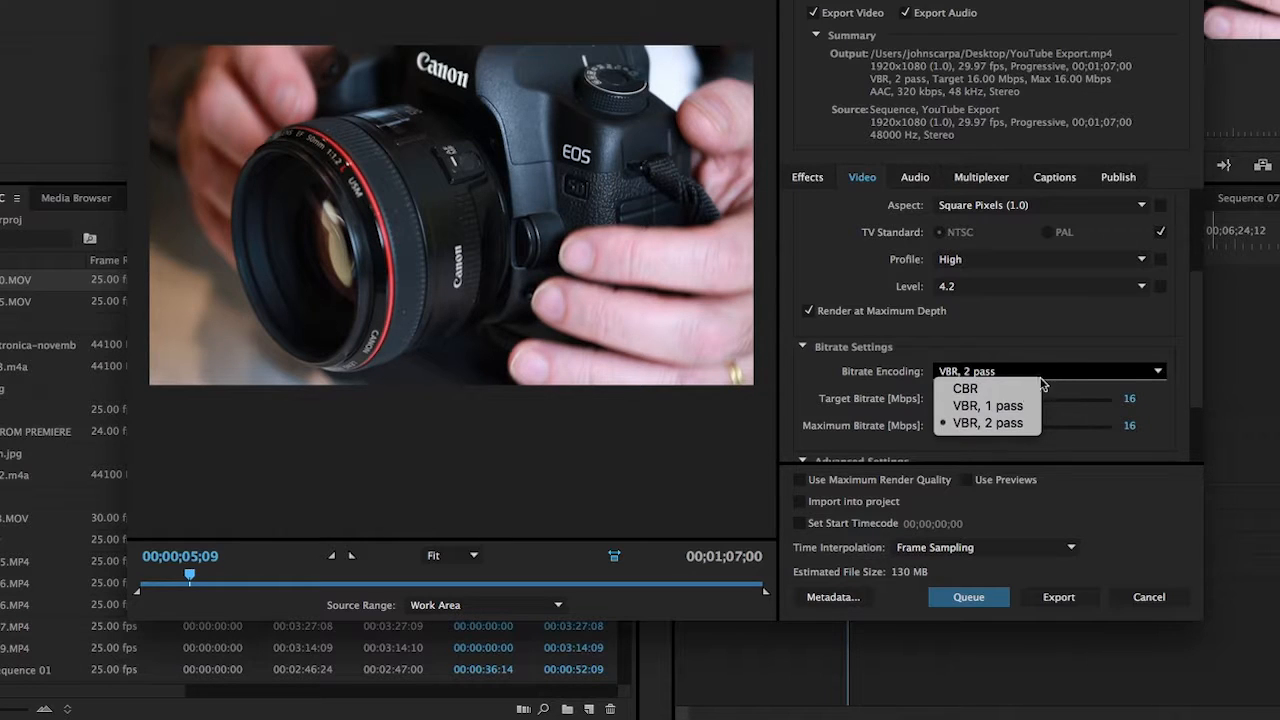
pyautogui.click(988, 422)
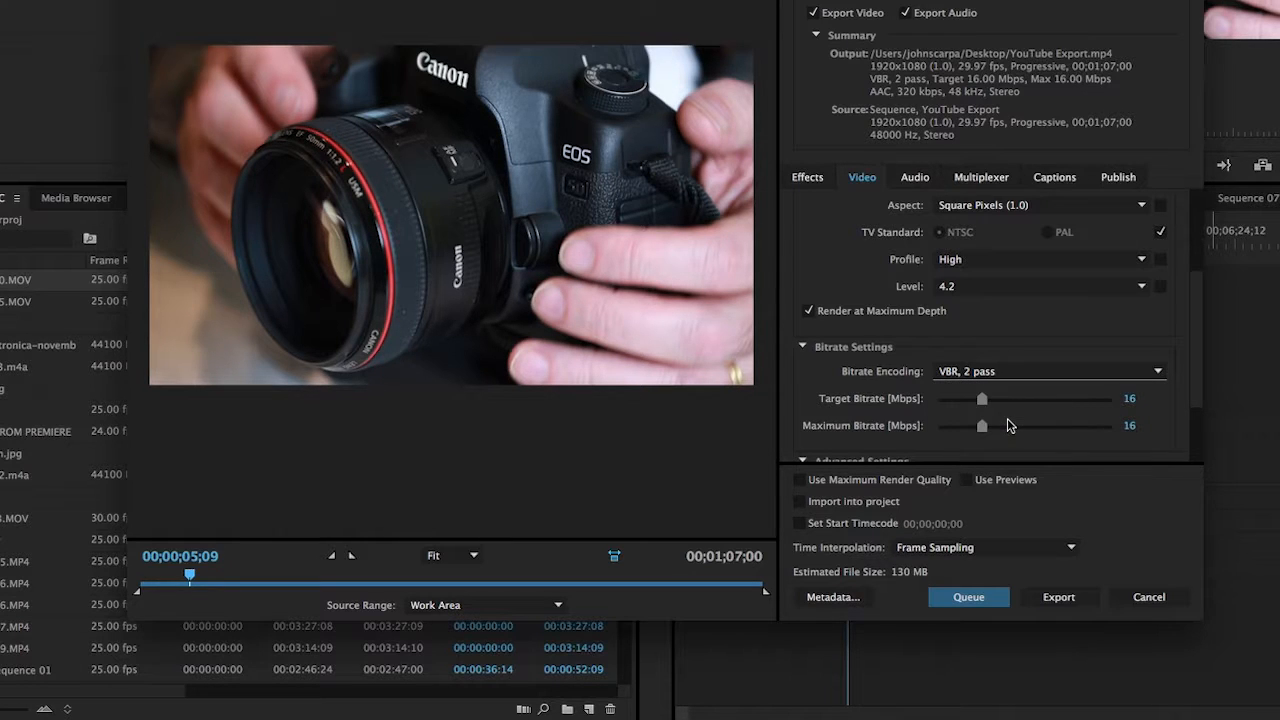
pyautogui.moveTo(1008, 424)
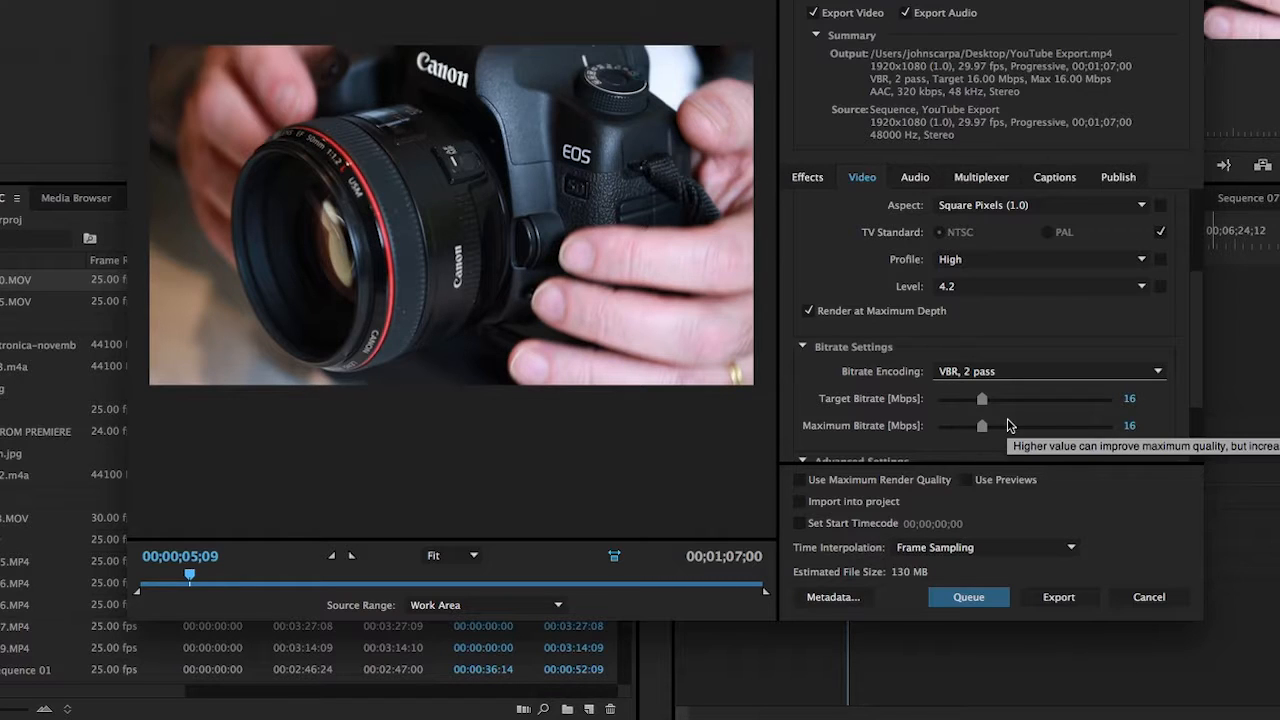
pyautogui.moveTo(876, 414)
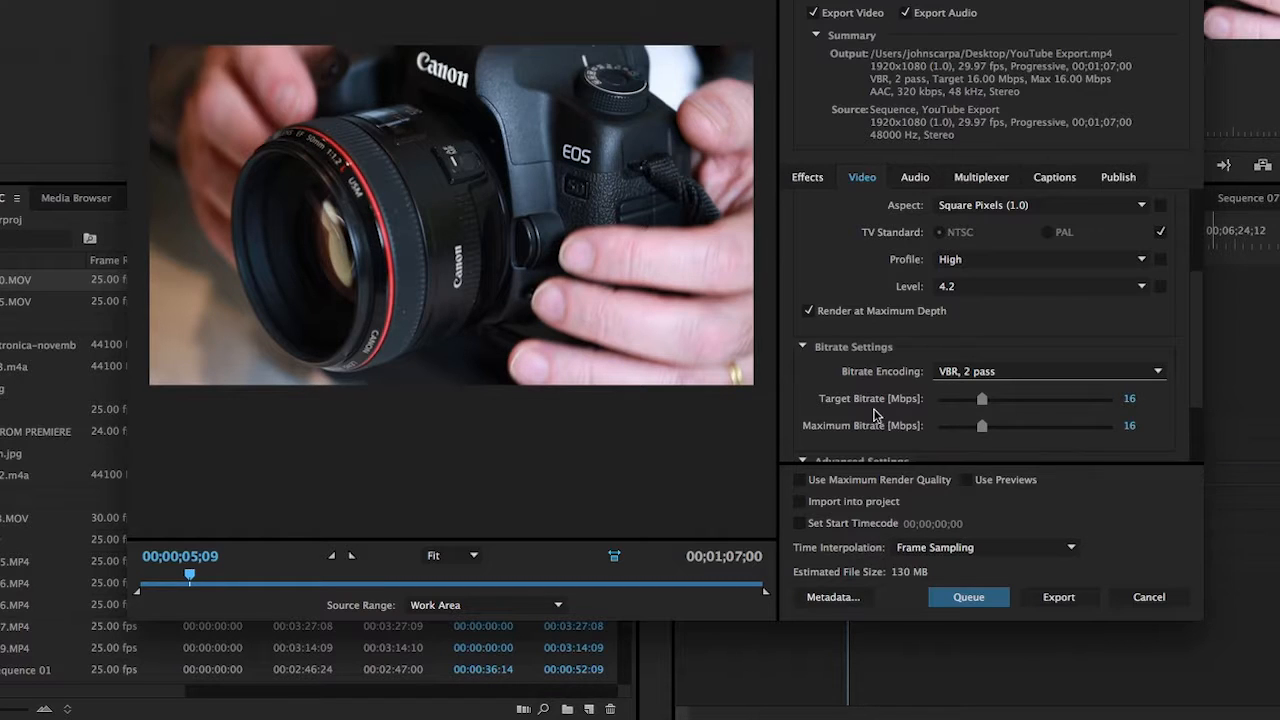
pyautogui.moveTo(982, 398)
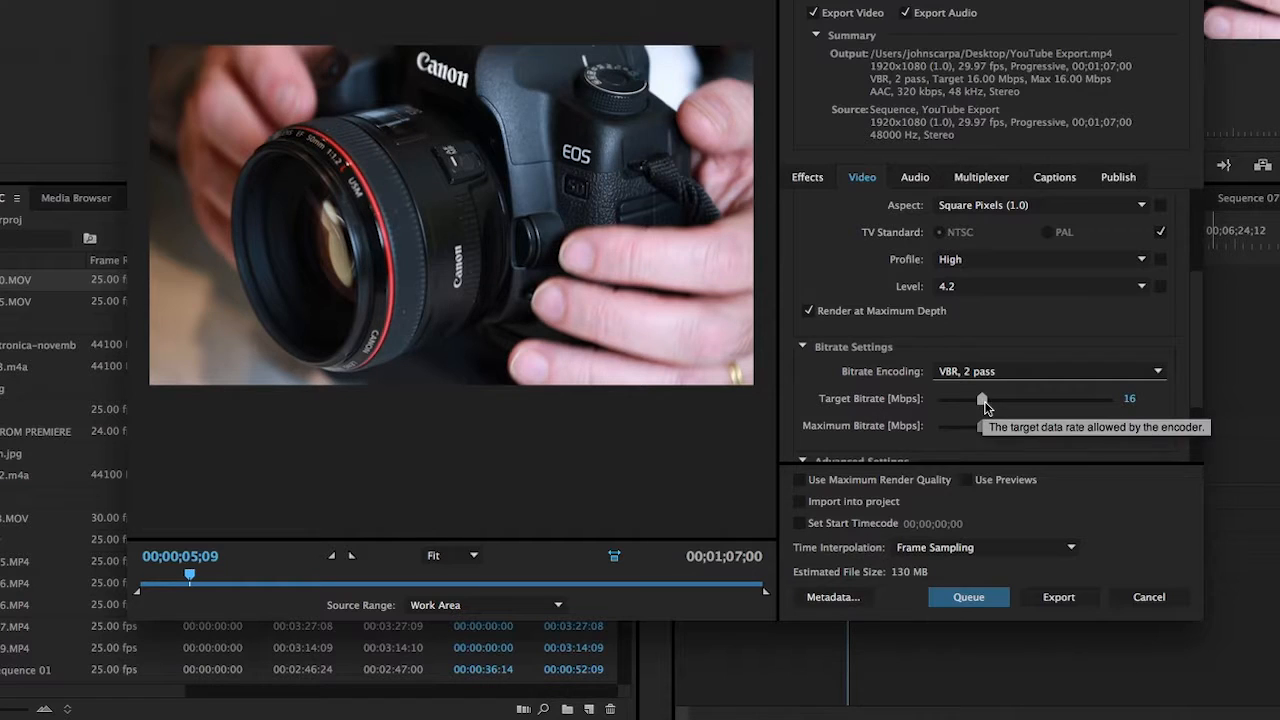
# - Nudge the target bitrate slider between about 11 and 18 Mbps, settling near 16 Mbps
pyautogui.moveTo(982, 400); pyautogui.dragTo(988, 400)
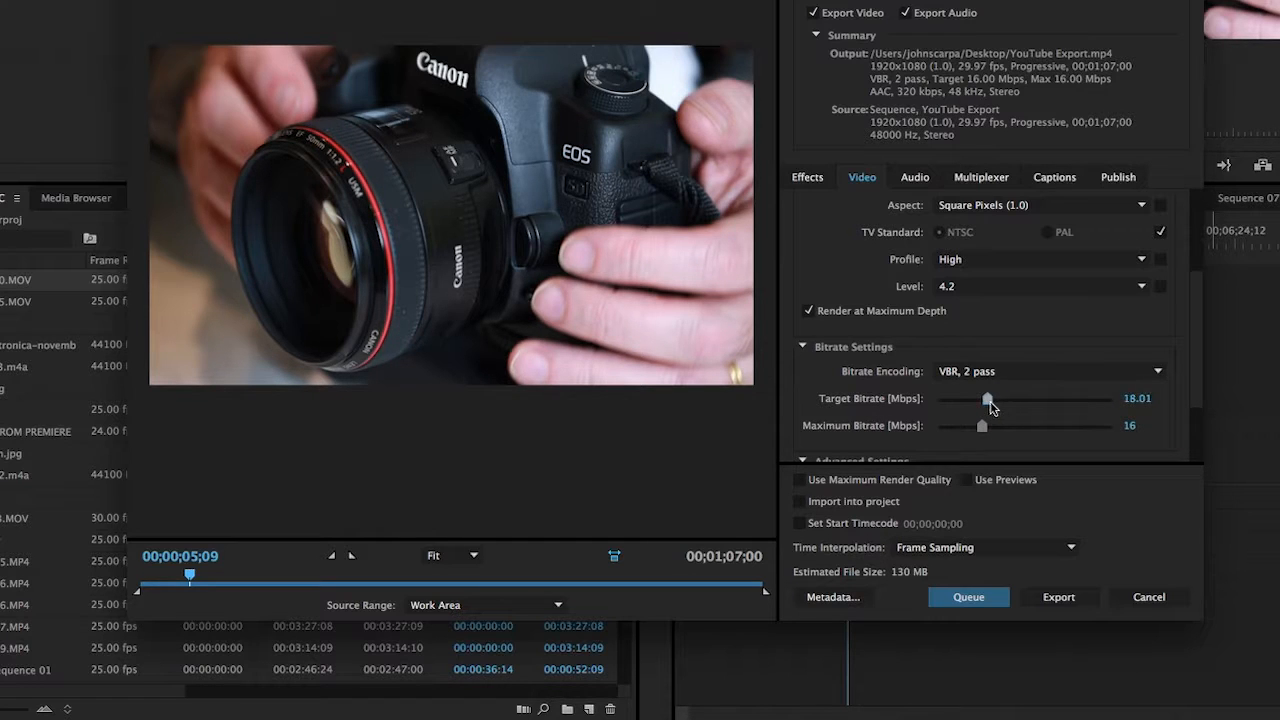
pyautogui.moveTo(988, 400); pyautogui.dragTo(976, 400)
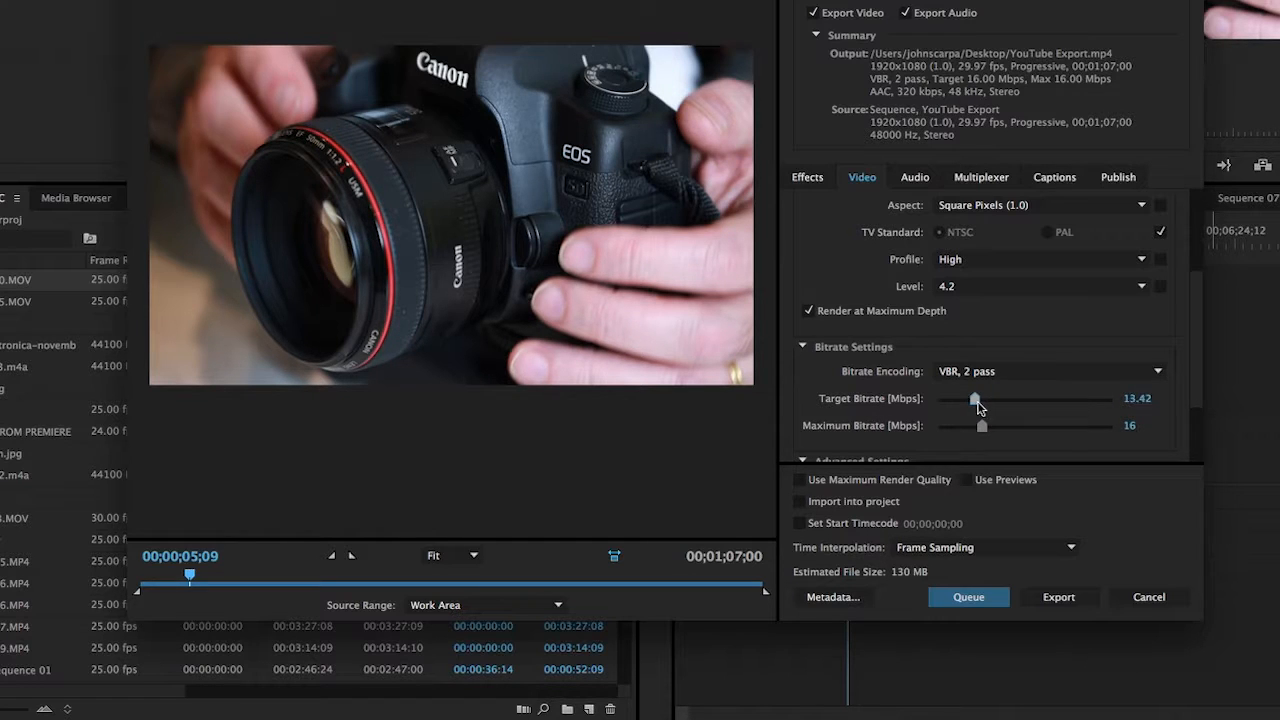
pyautogui.moveTo(978, 400); pyautogui.dragTo(972, 400)
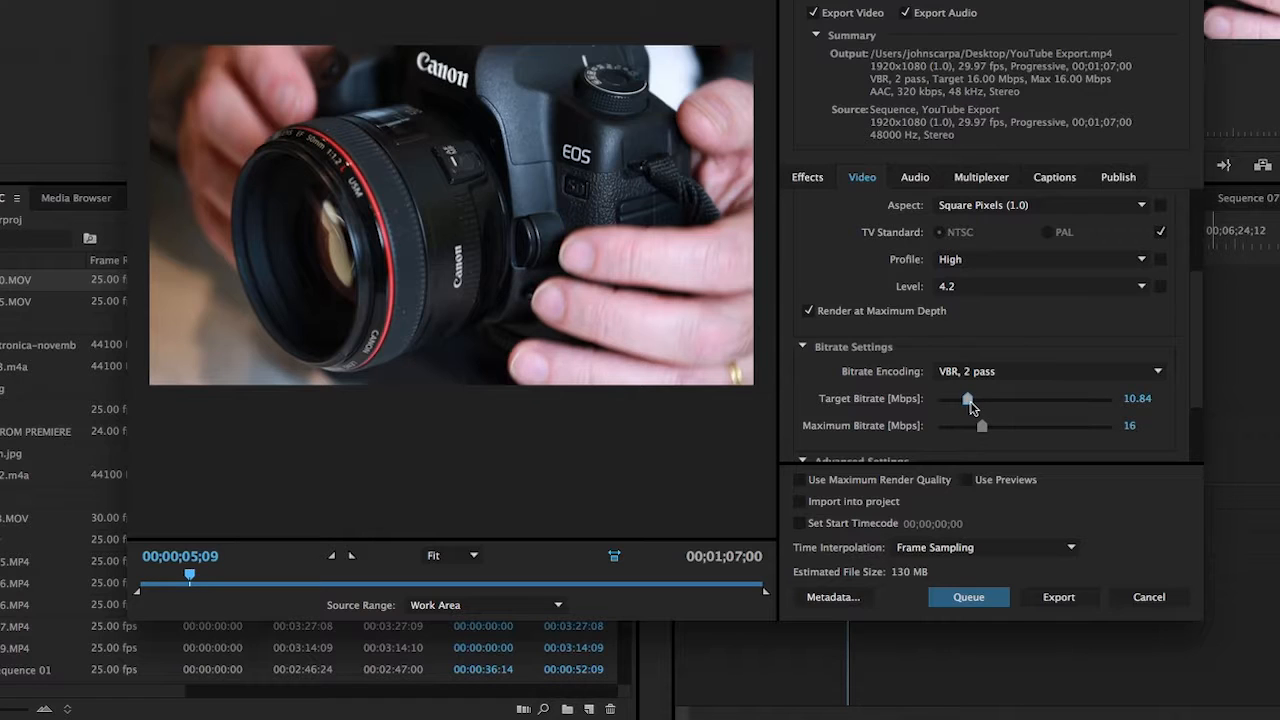
pyautogui.moveTo(968, 400); pyautogui.dragTo(980, 400)
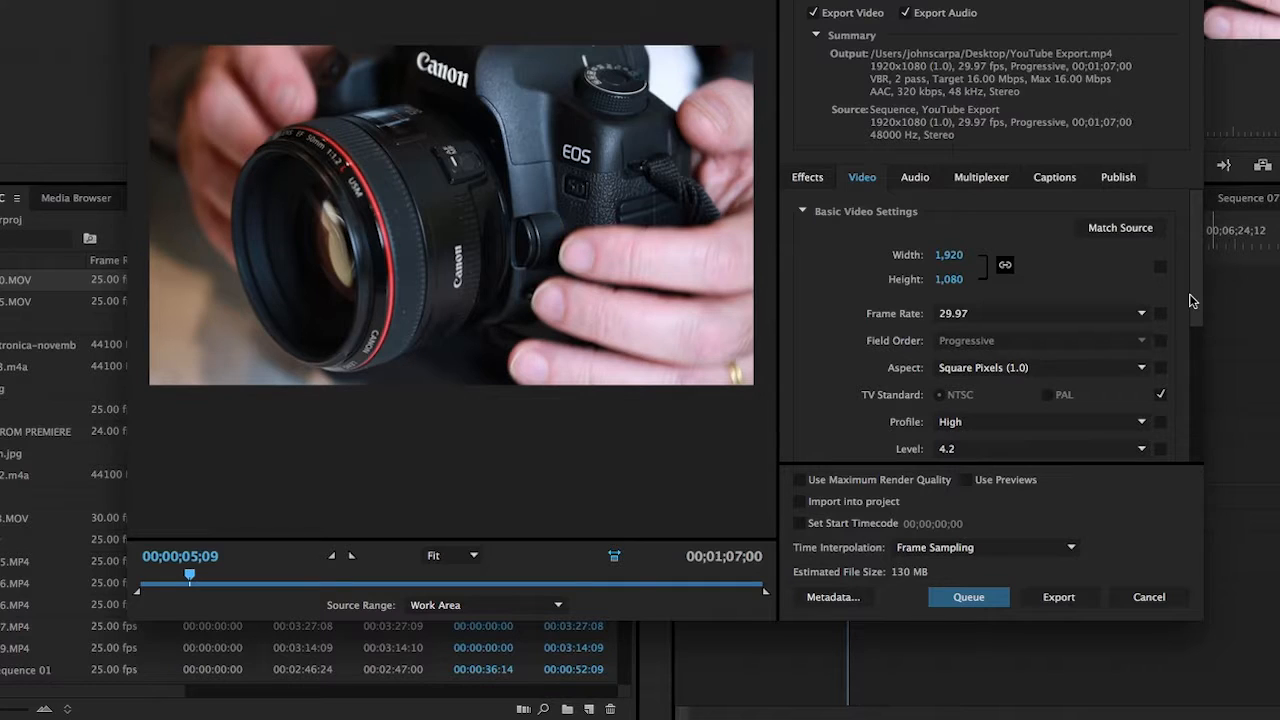
pyautogui.moveTo(844, 376)
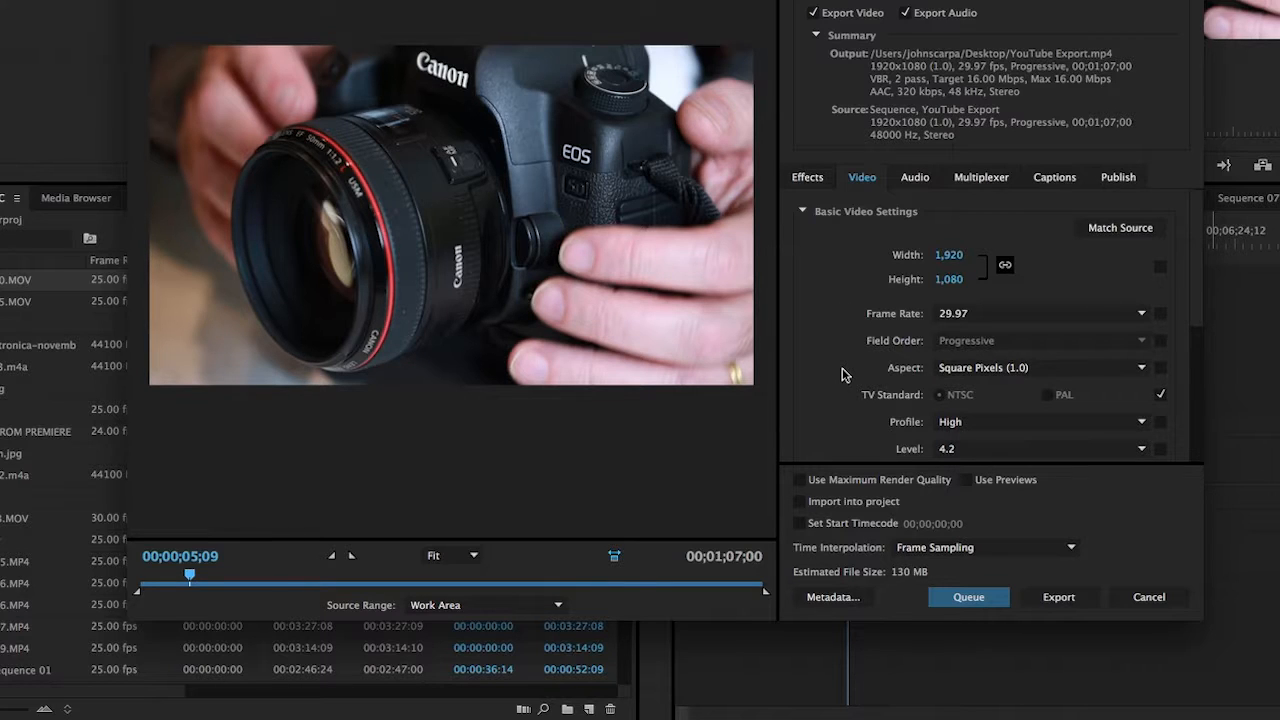
pyautogui.moveTo(800, 480)
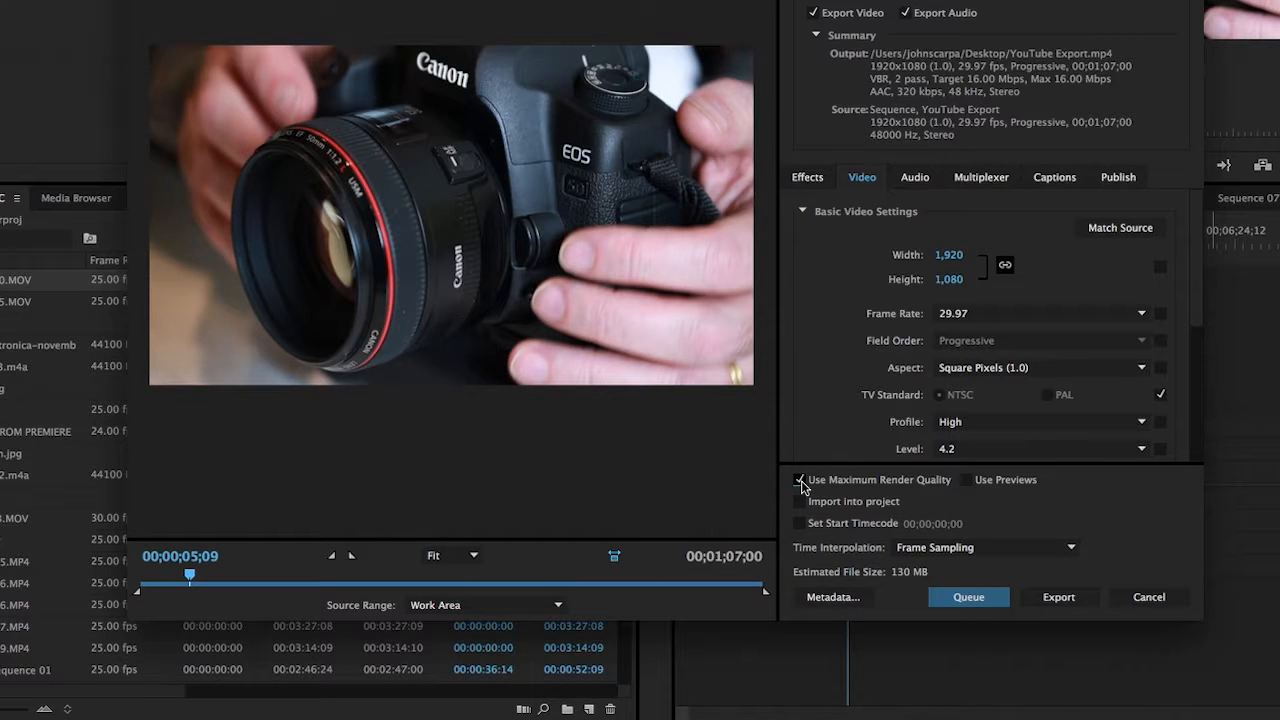
# - Show the Audio settings and set Source Range to Sequence In/Out
pyautogui.click(914, 176)
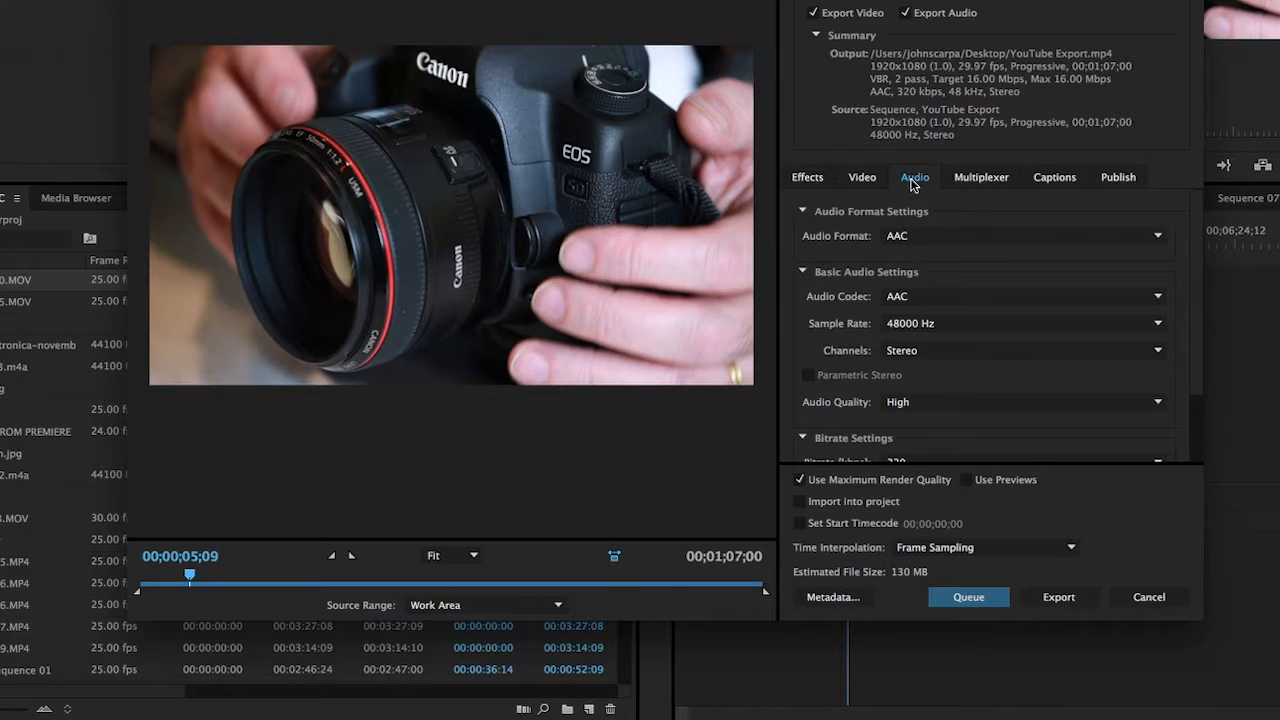
pyautogui.moveTo(920, 252)
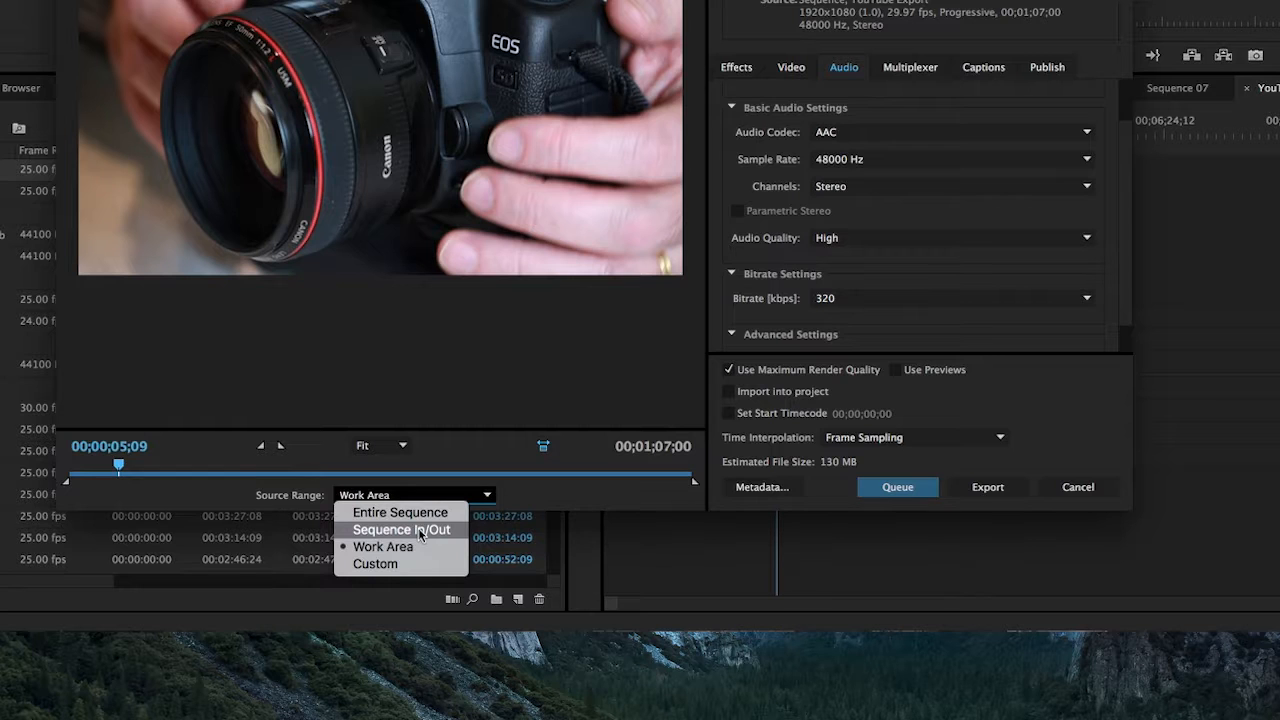
pyautogui.click(400, 528)
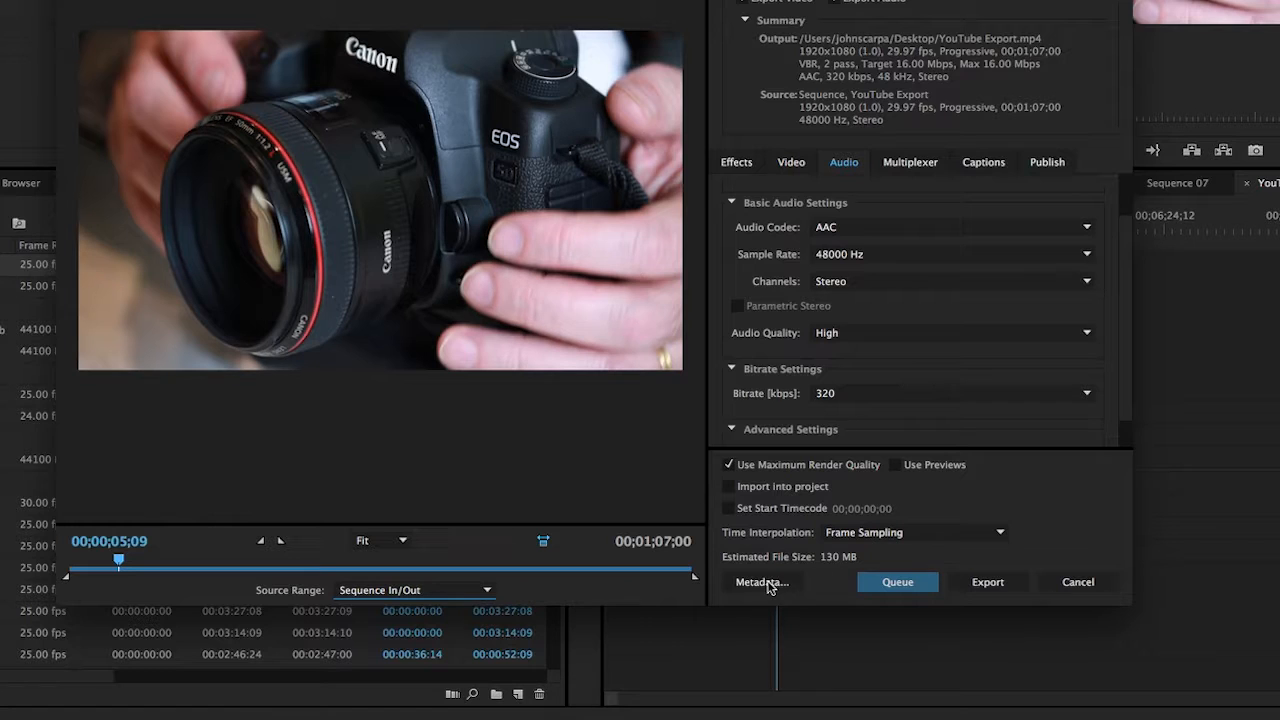
# - Review the Metadata dialog, confirm with OK, and start the export encode
pyautogui.click(760, 582)
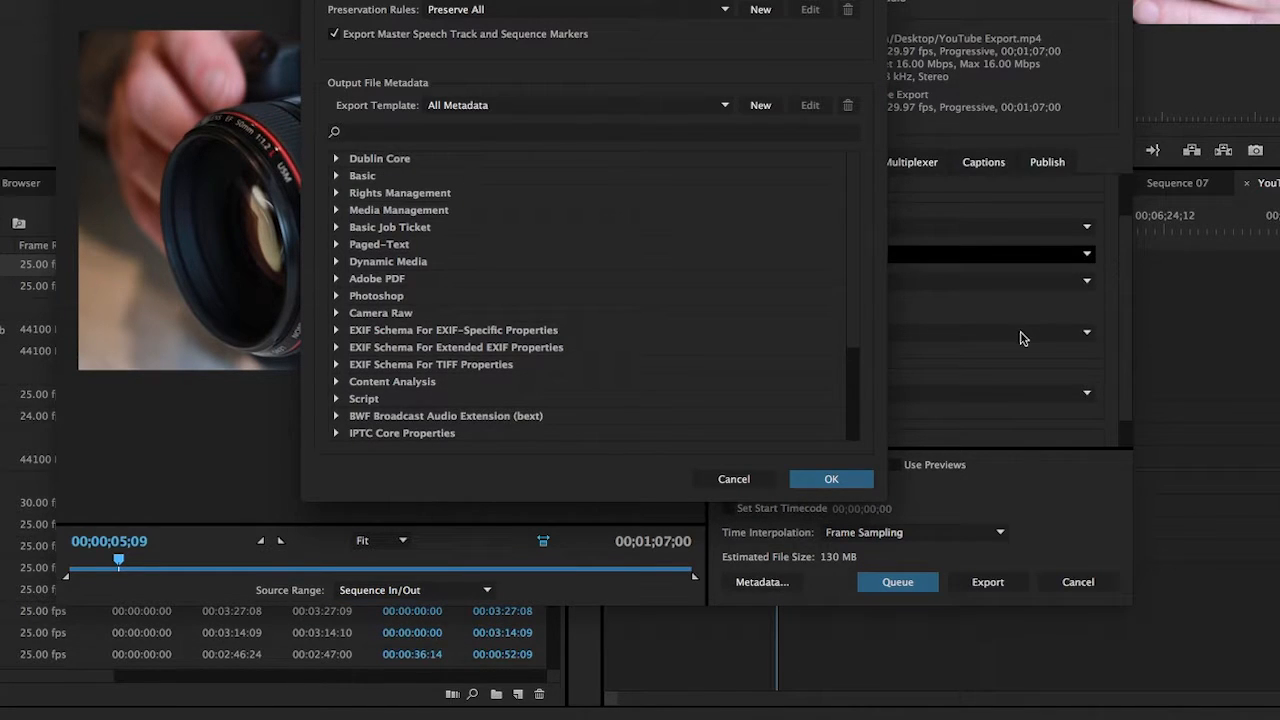
pyautogui.click(832, 478)
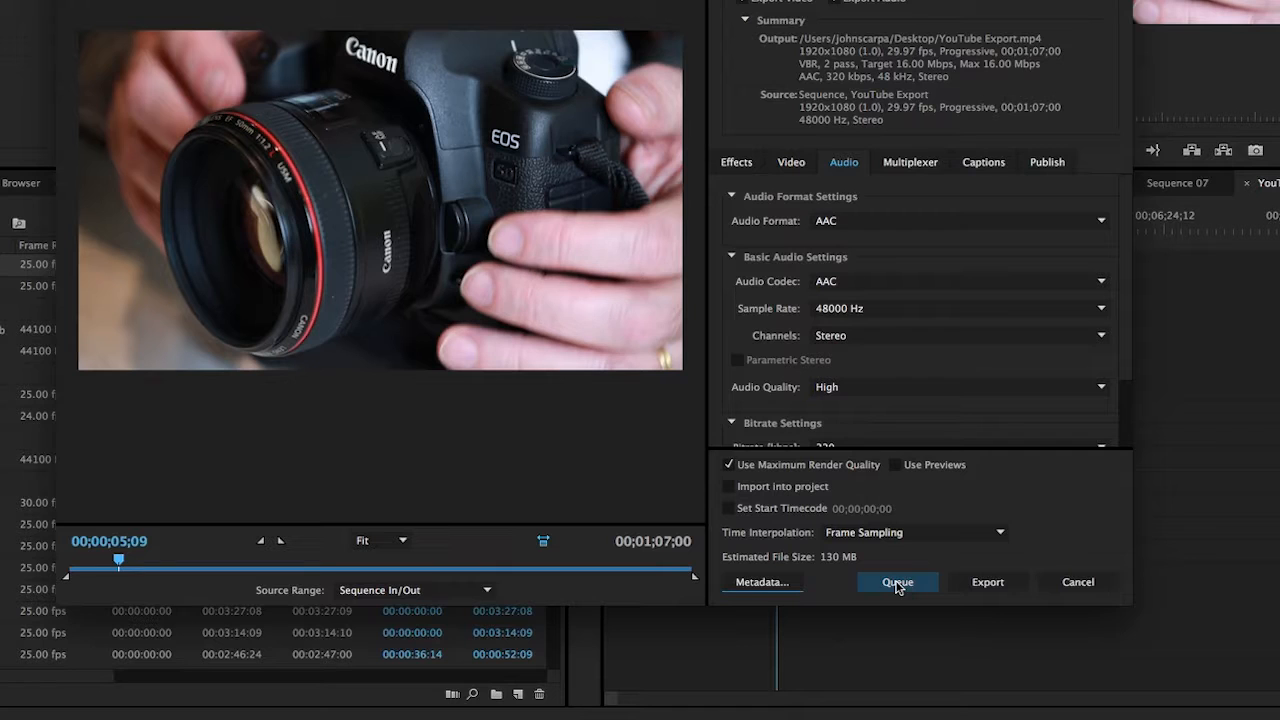
pyautogui.moveTo(988, 582)
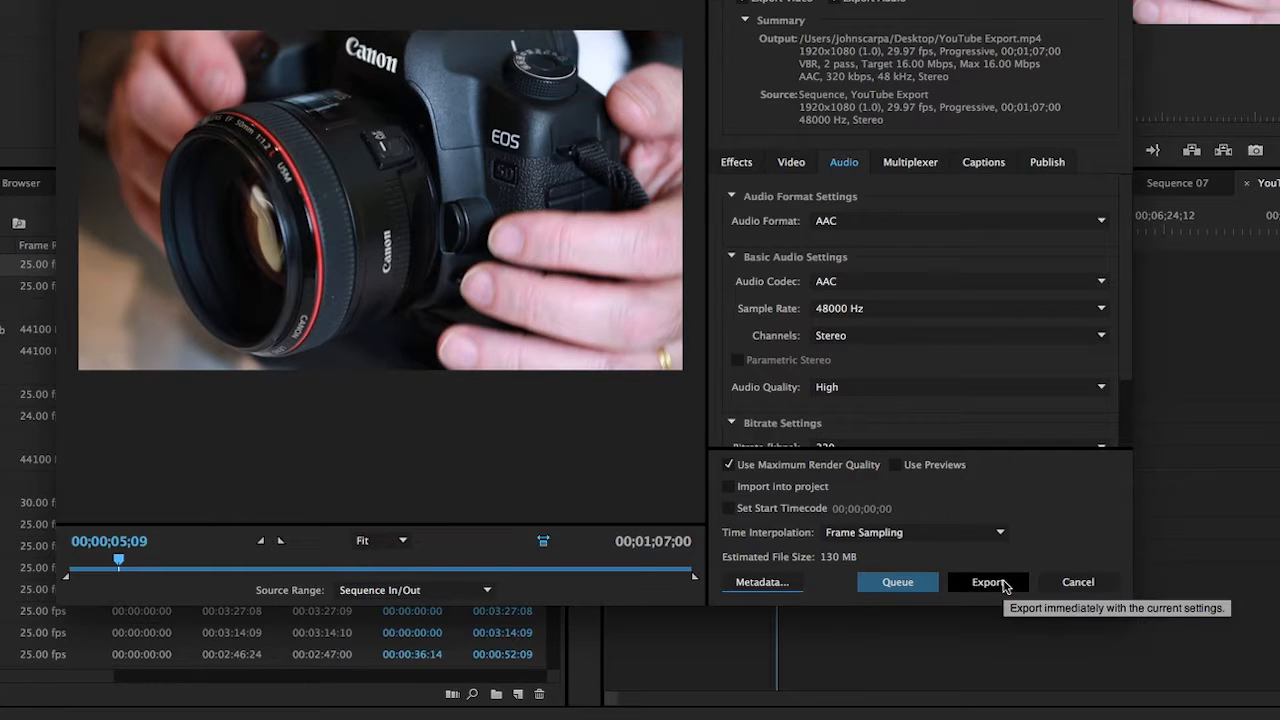
pyautogui.click(988, 582)
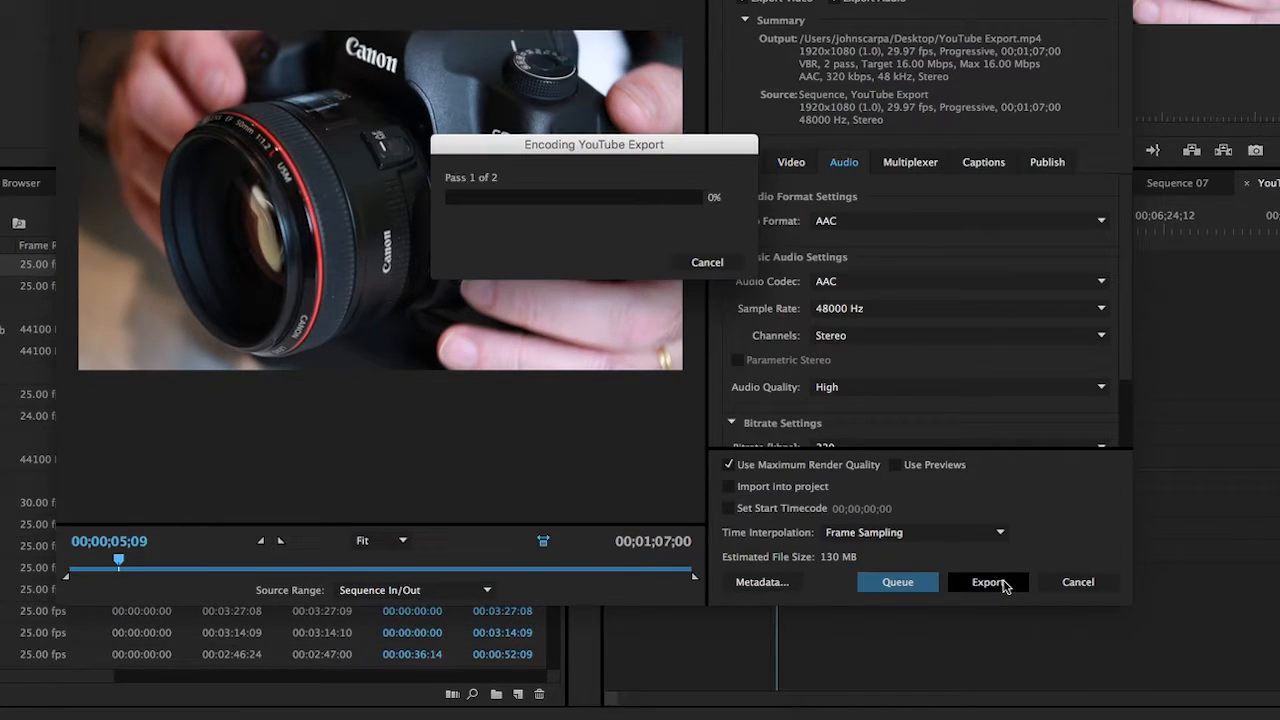